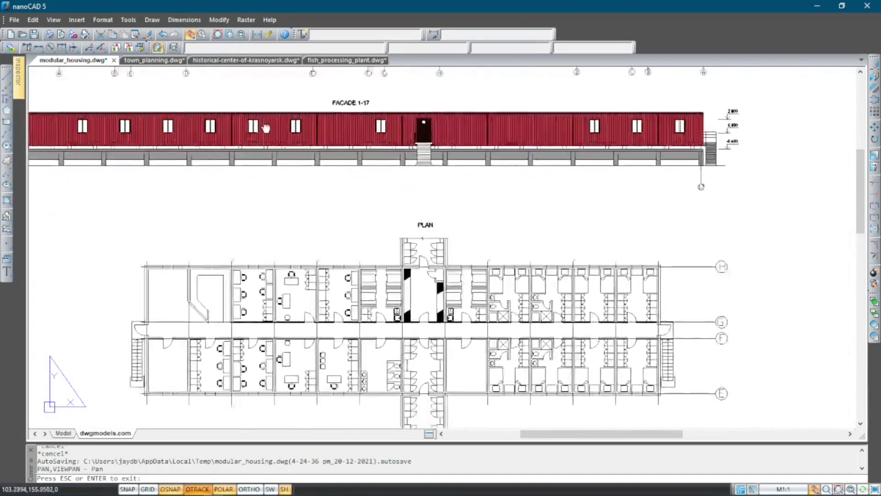
Browse the town planning, historical centre and modular housing drawings, then close nanoCAD 5.
{"action": "left_click", "coordinate": [145, 60]}
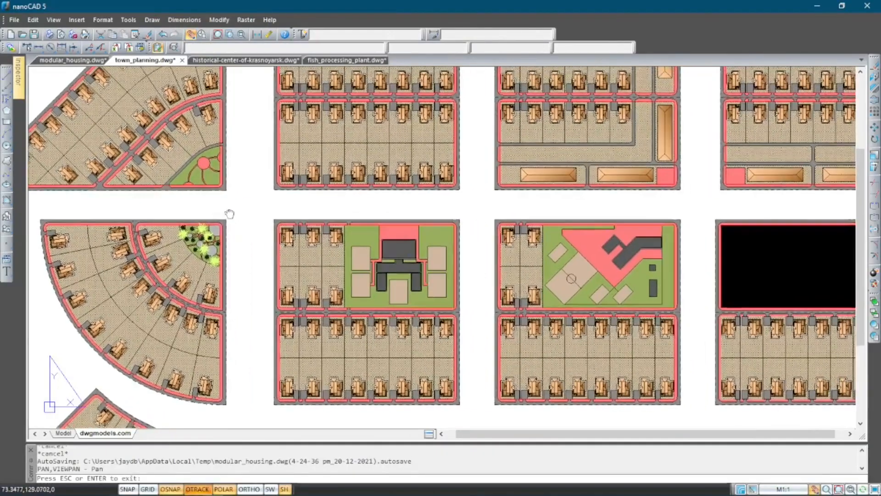
{"action": "left_click", "coordinate": [238, 60]}
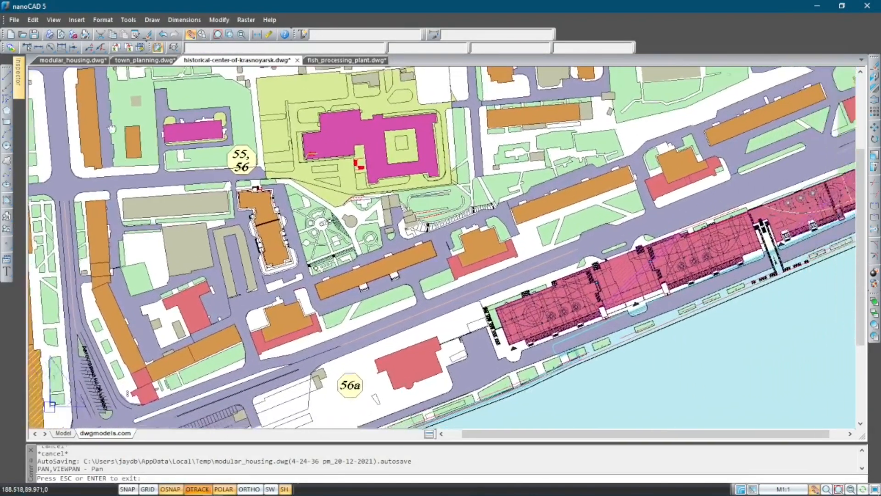
{"action": "left_click", "coordinate": [344, 60]}
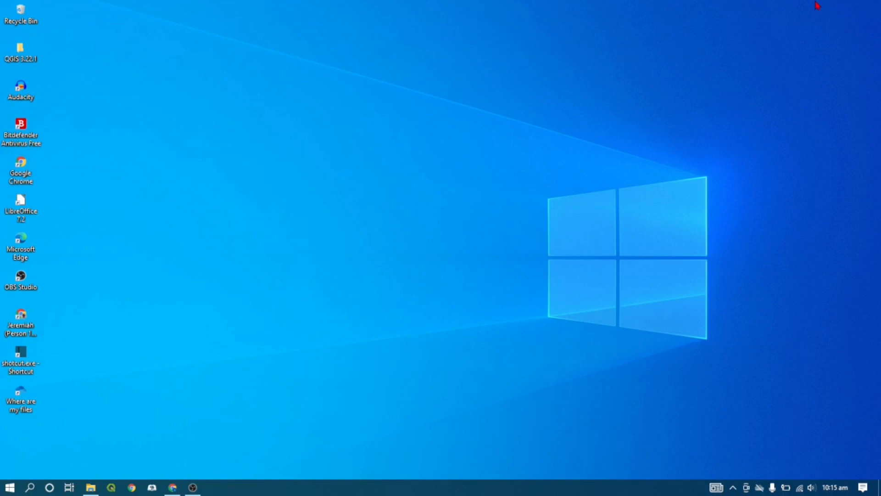
{"action": "mouse_move", "coordinate": [332, 259]}
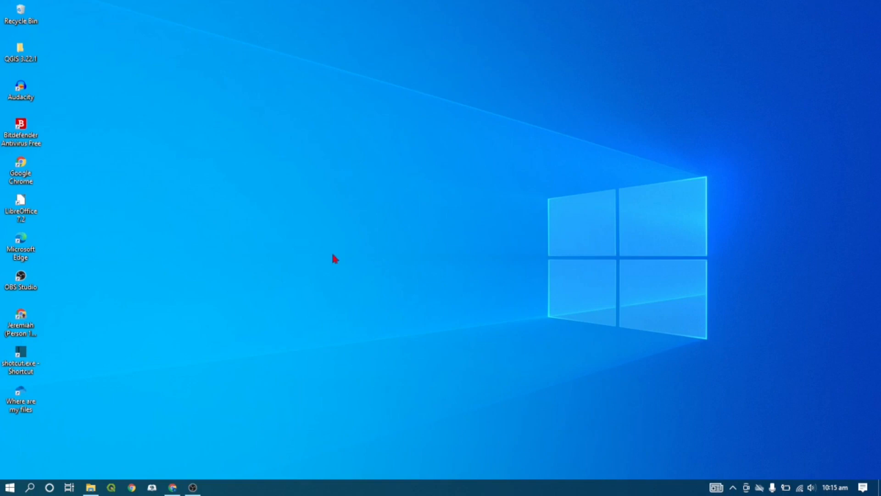
Search Google in Chrome for 'nancad' and open the official nanoCAD website result.
{"action": "left_click", "coordinate": [130, 486]}
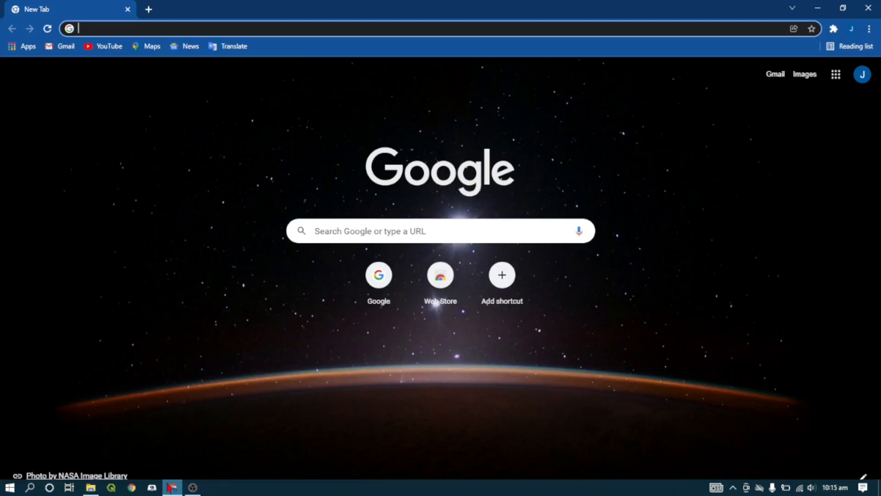
{"action": "mouse_move", "coordinate": [243, 264]}
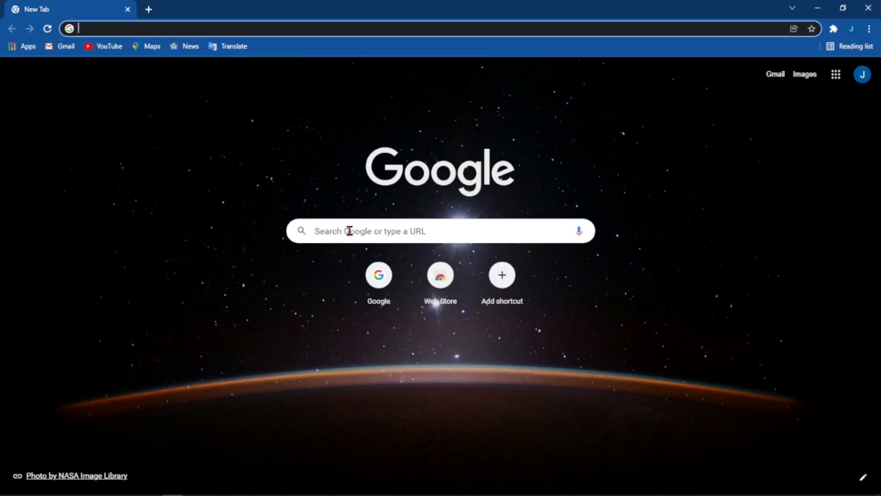
{"action": "type", "text": "nancad"}
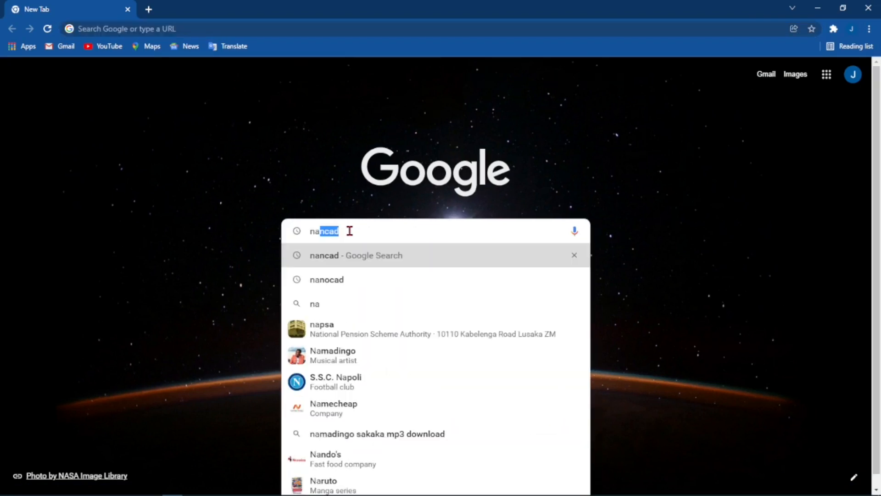
{"action": "key", "text": "Enter"}
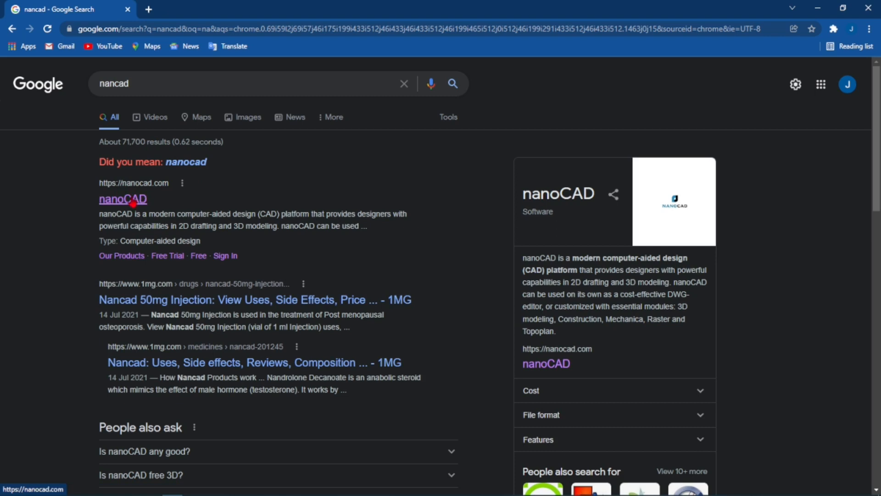
{"action": "left_click", "coordinate": [123, 198]}
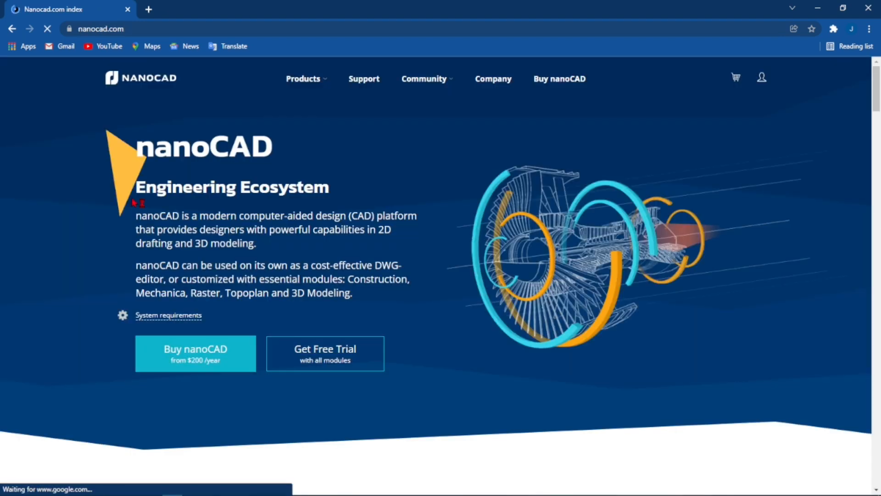
Open nanoCAD Free from the Products menu and scroll through its features and limitations.
{"action": "left_click", "coordinate": [303, 78]}
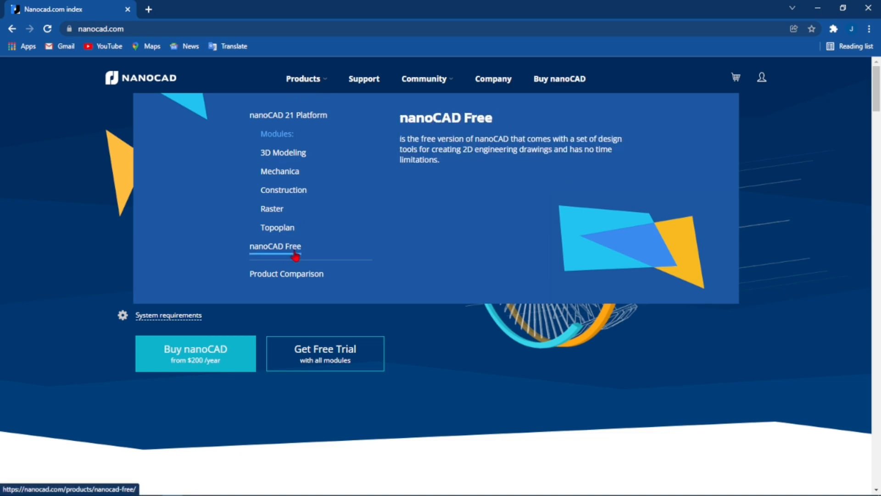
{"action": "left_click", "coordinate": [275, 246]}
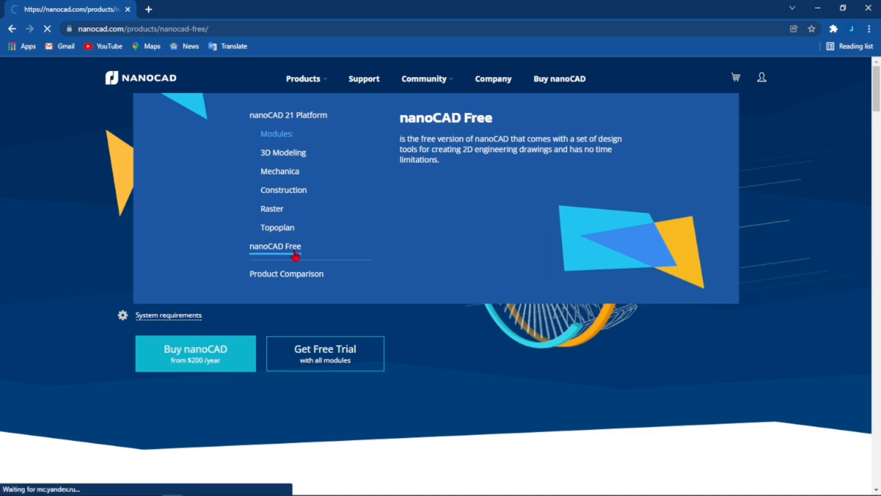
{"action": "left_click", "coordinate": [275, 246]}
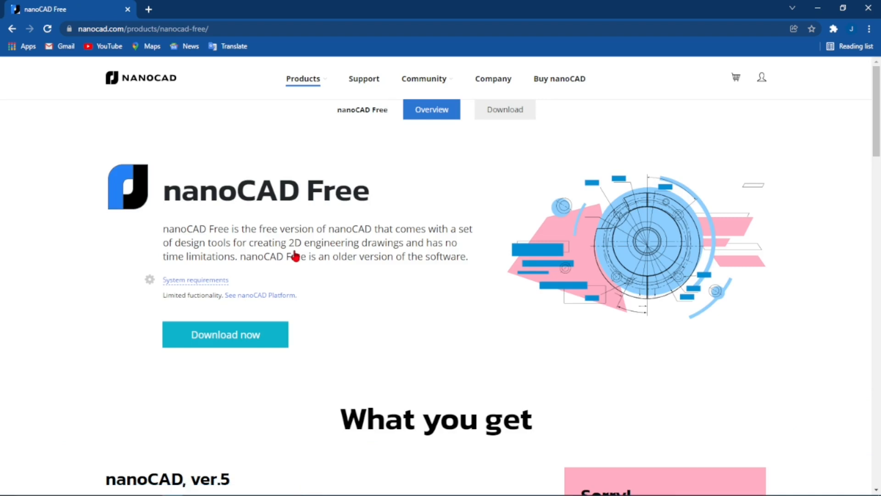
{"action": "mouse_move", "coordinate": [291, 242]}
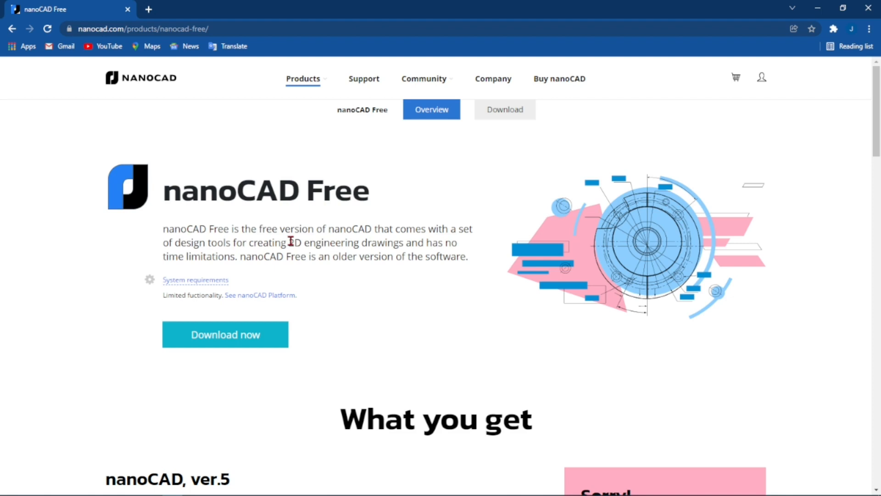
{"action": "mouse_move", "coordinate": [479, 339]}
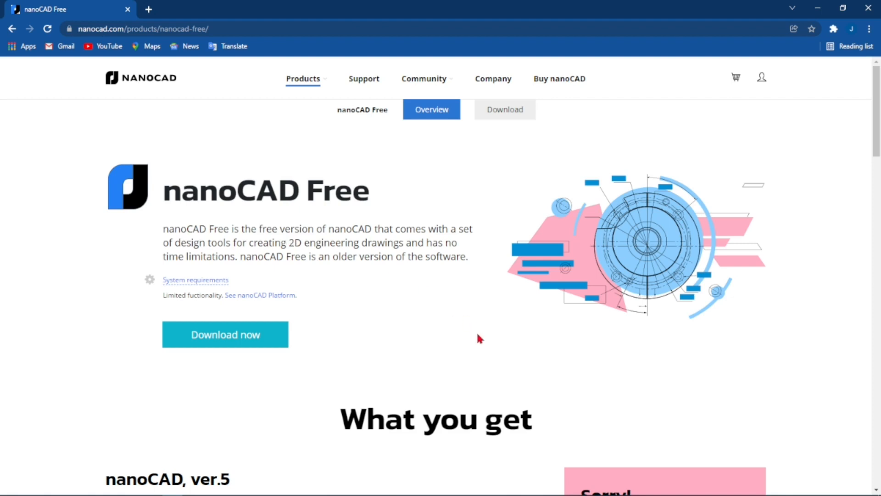
{"action": "scroll", "scroll_direction": "down", "scroll_amount": 3}
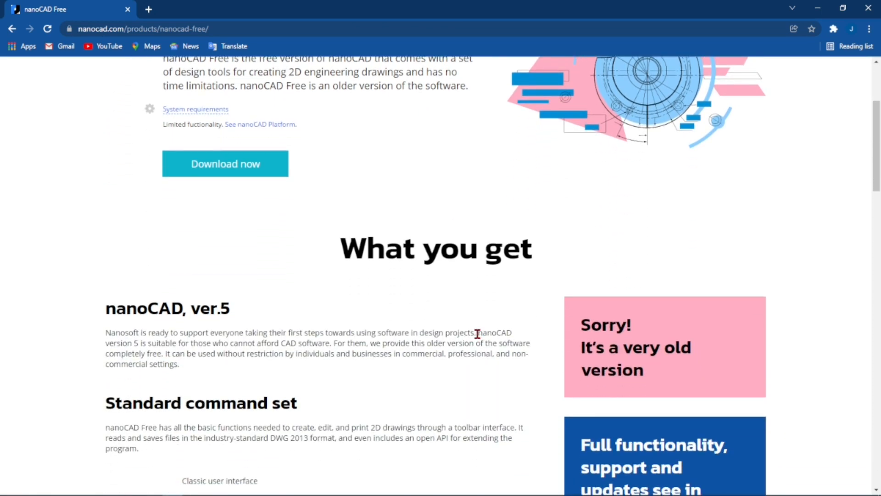
{"action": "scroll", "scroll_direction": "down", "scroll_amount": 3}
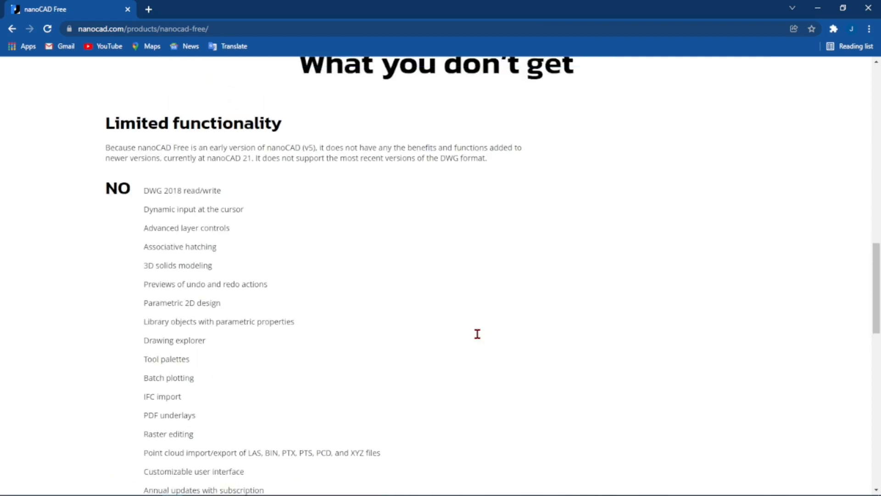
{"action": "scroll", "scroll_direction": "up", "scroll_amount": 3}
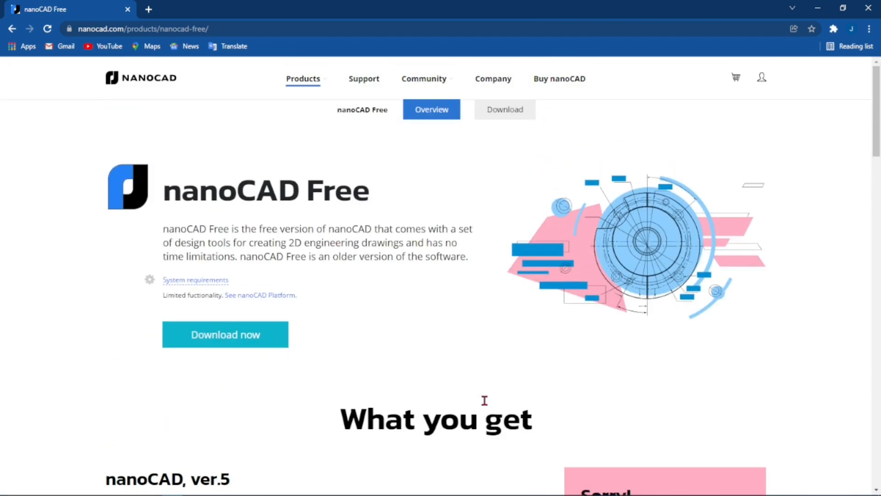
{"action": "mouse_move", "coordinate": [265, 346]}
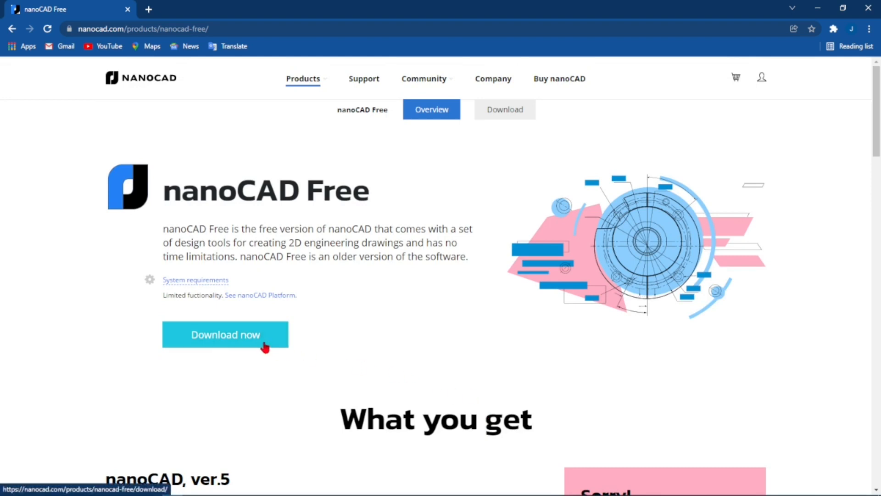
Download the X32 bit nanoCAD ver.5 installer from the nanoCAD Free download page.
{"action": "left_click", "coordinate": [225, 334]}
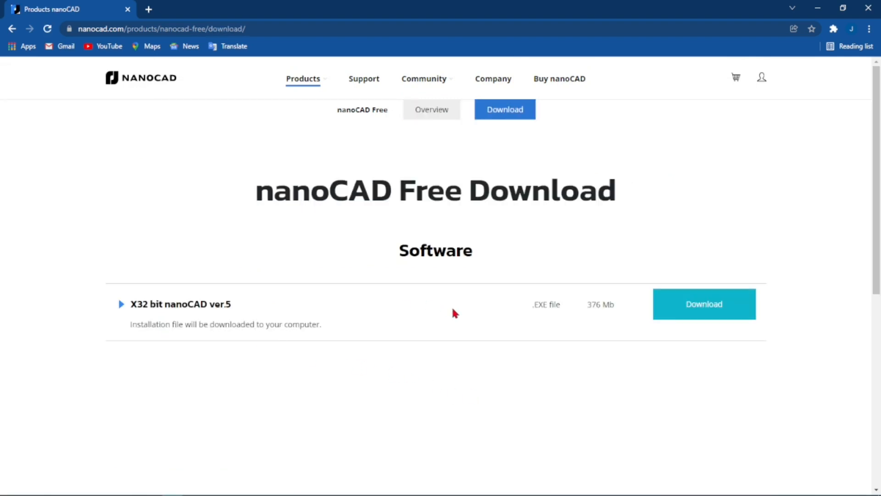
{"action": "mouse_move", "coordinate": [590, 331]}
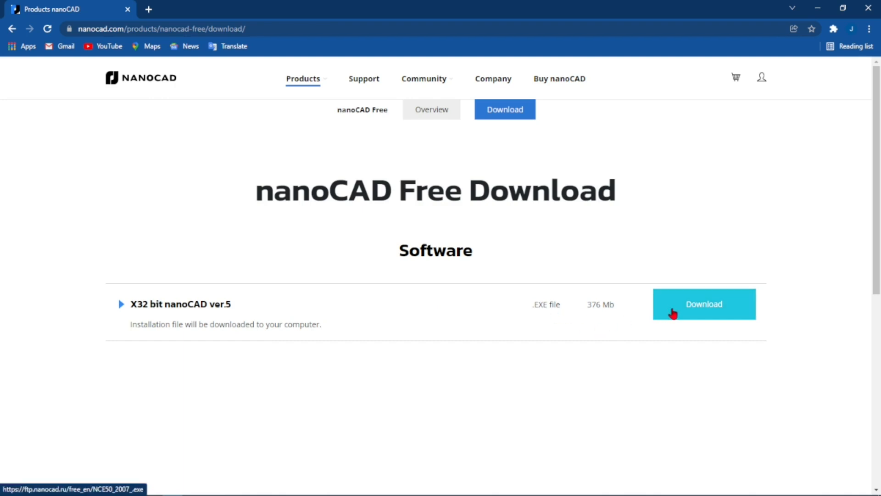
{"action": "left_click", "coordinate": [703, 304]}
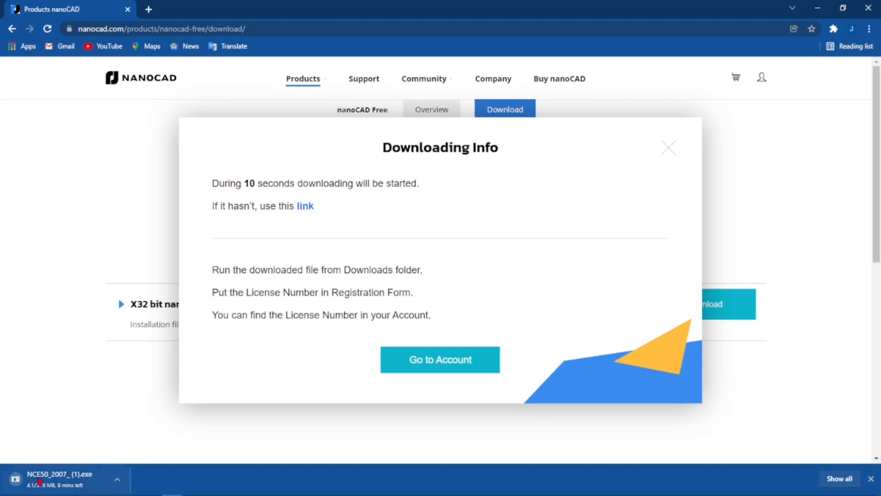
{"action": "mouse_move", "coordinate": [87, 465]}
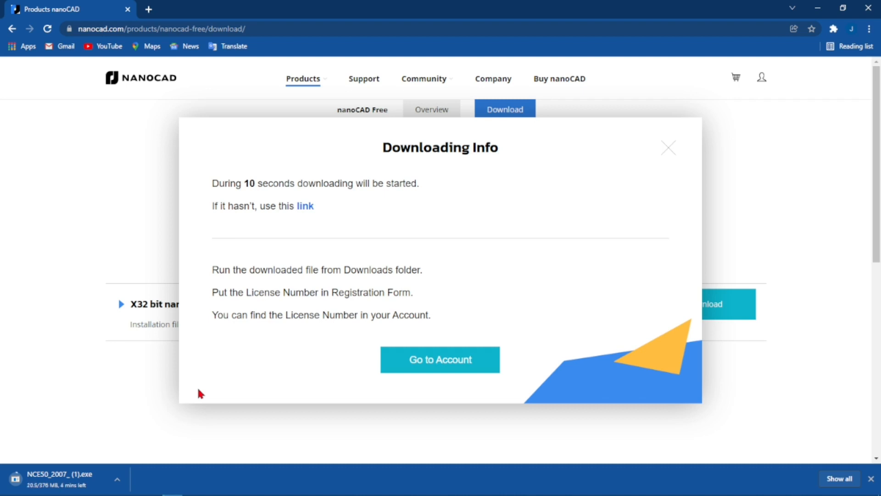
{"action": "mouse_move", "coordinate": [360, 389]}
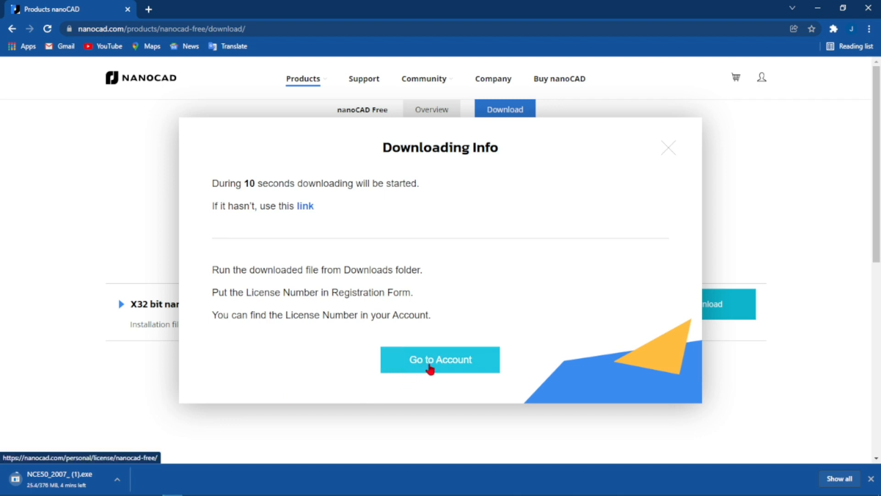
Switch from account registration to the nanoPassport sign-in form and enter the e-mail and password.
{"action": "left_click", "coordinate": [440, 359]}
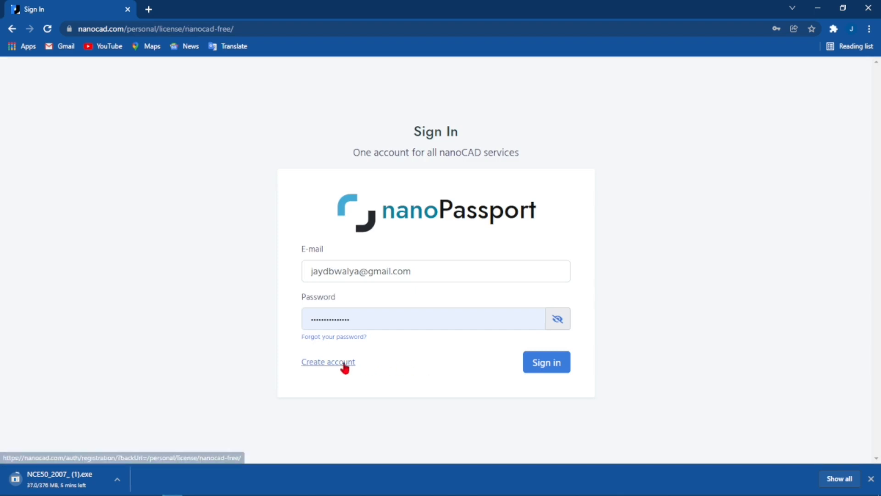
{"action": "left_click", "coordinate": [328, 361]}
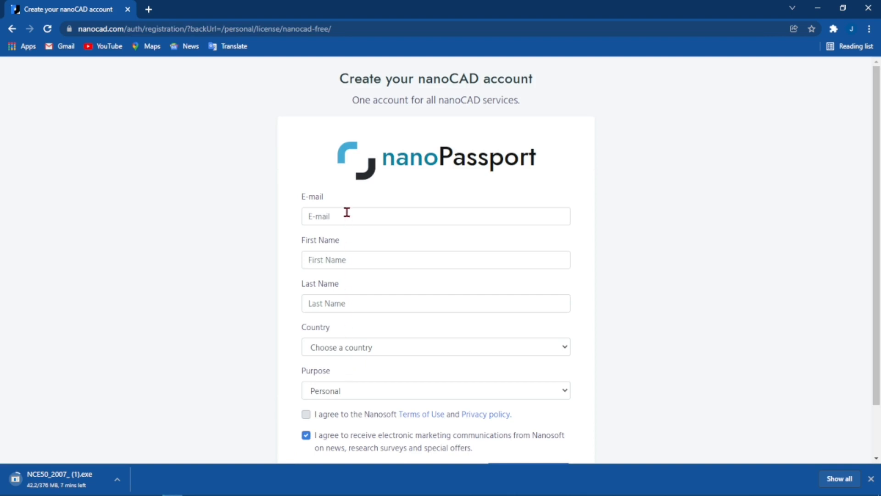
{"action": "mouse_move", "coordinate": [357, 267]}
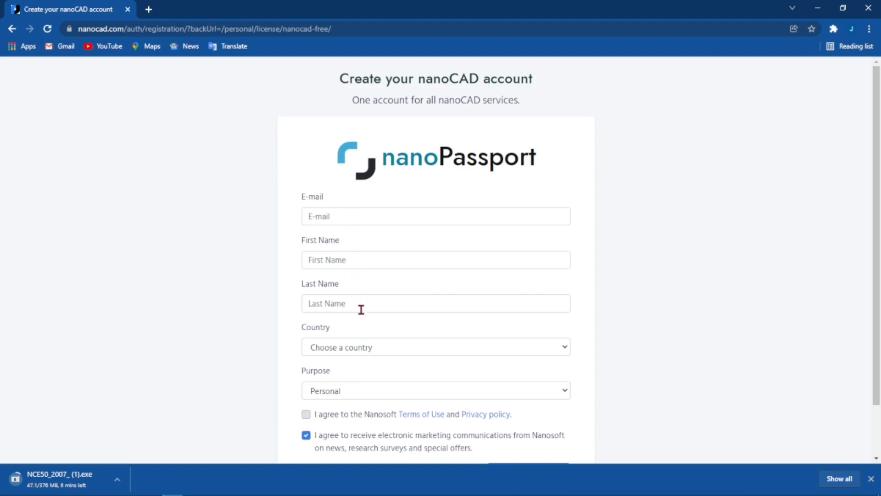
{"action": "mouse_move", "coordinate": [365, 361]}
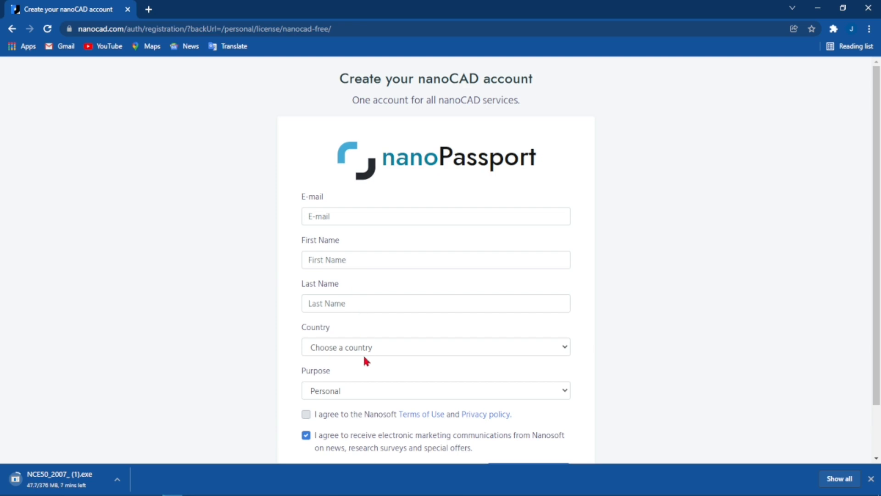
{"action": "mouse_move", "coordinate": [453, 371]}
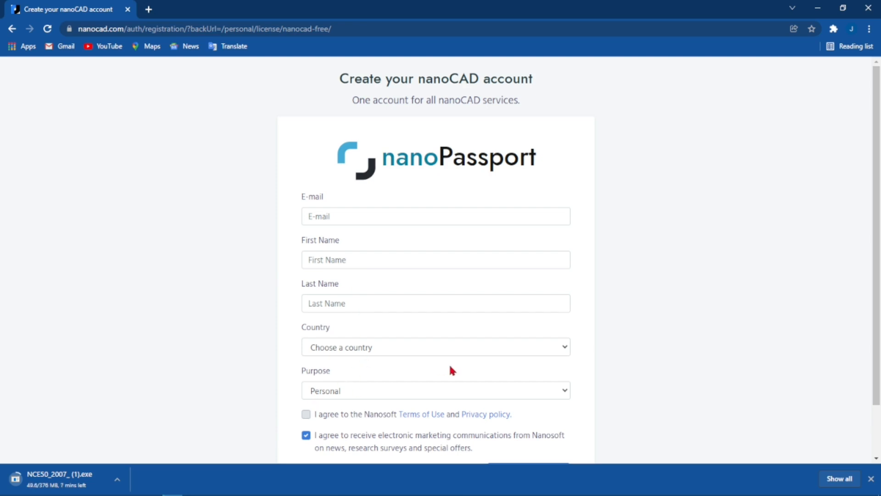
{"action": "scroll", "scroll_direction": "down", "scroll_amount": 3}
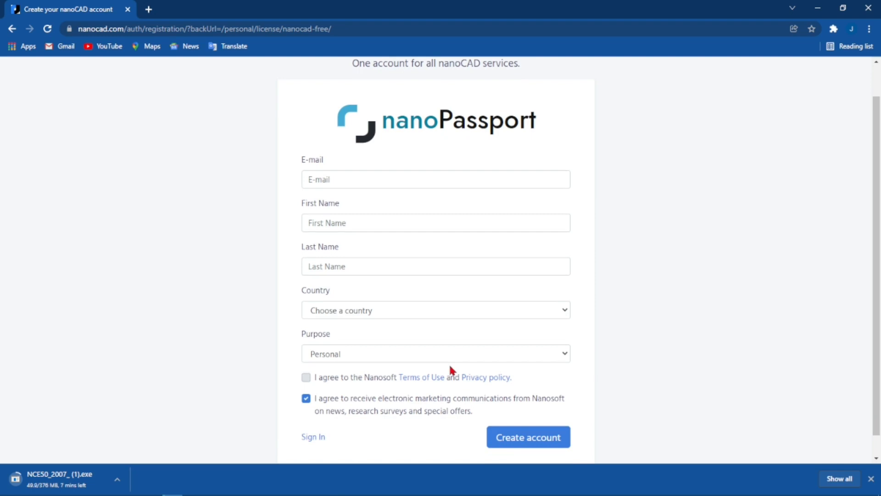
{"action": "mouse_move", "coordinate": [482, 433]}
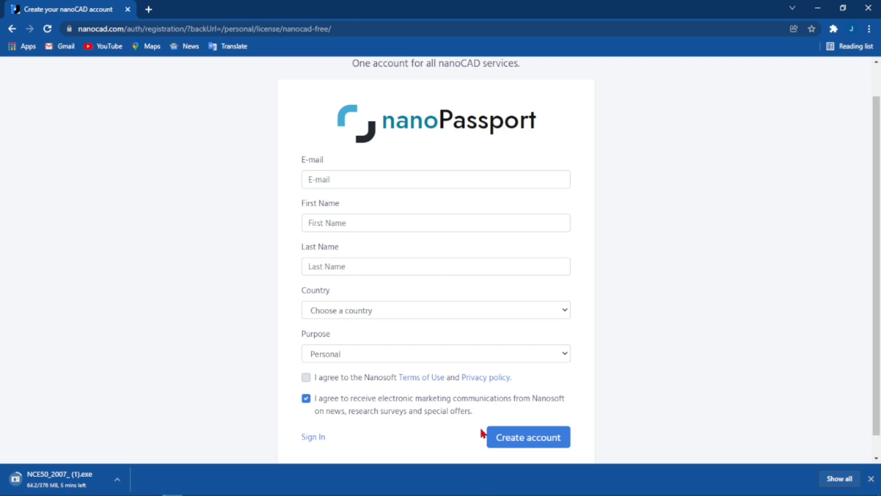
{"action": "scroll", "scroll_direction": "down", "scroll_amount": 3}
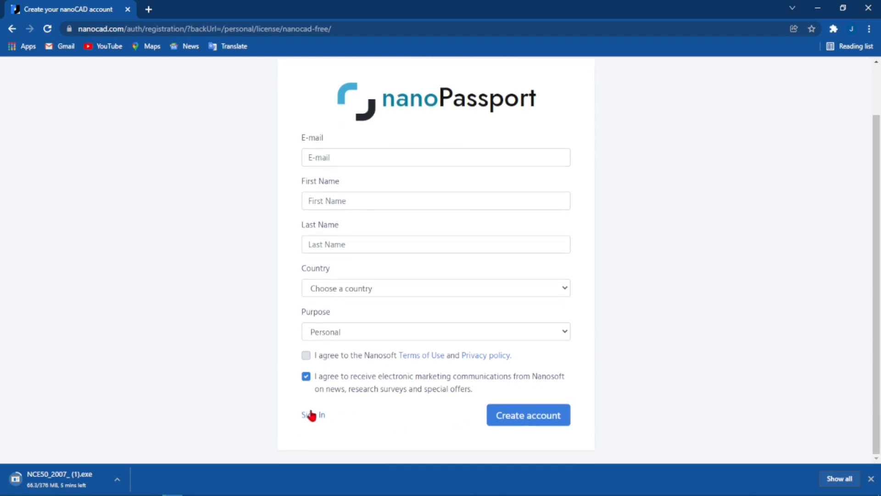
{"action": "left_click", "coordinate": [313, 415]}
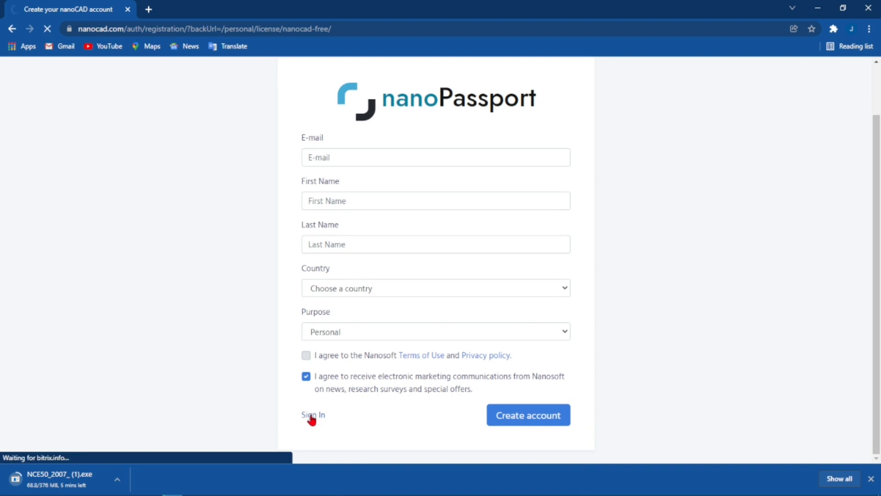
{"action": "left_click", "coordinate": [312, 415]}
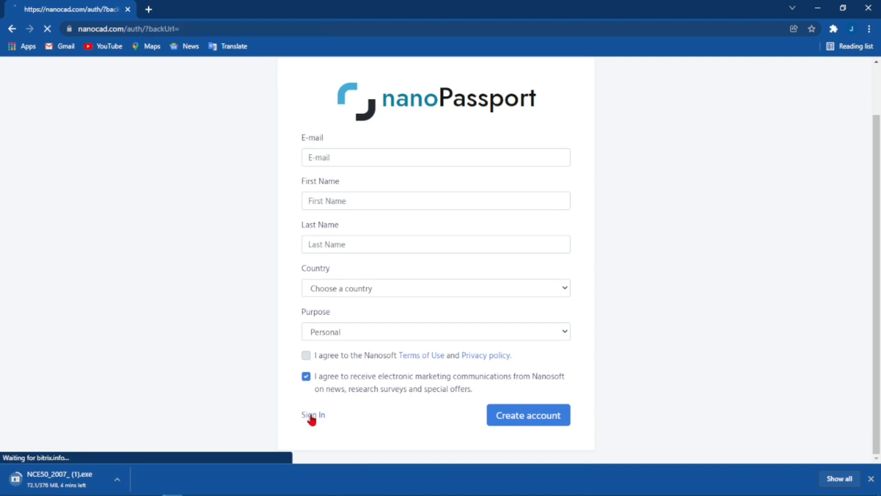
{"action": "left_click", "coordinate": [313, 415]}
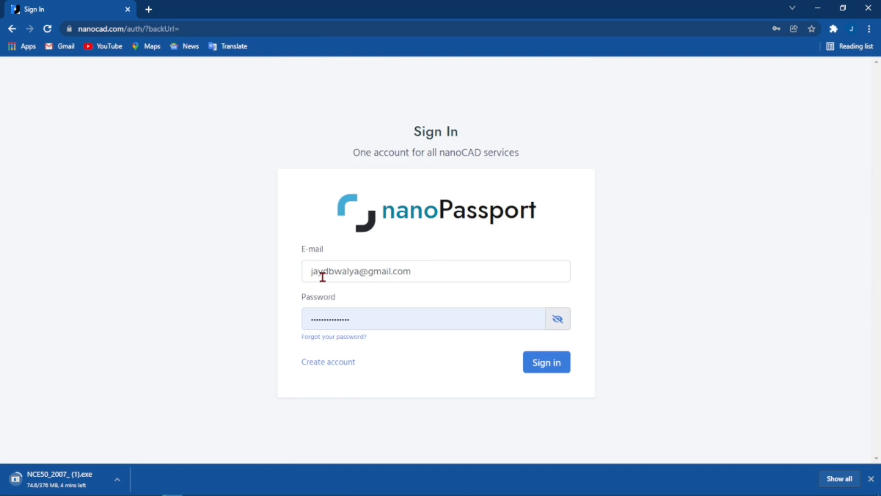
{"action": "mouse_move", "coordinate": [438, 268]}
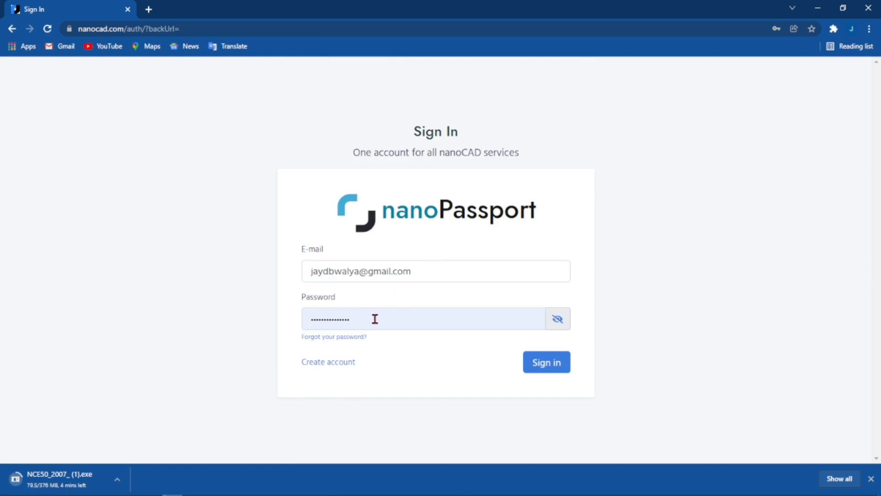
{"action": "left_click", "coordinate": [546, 362]}
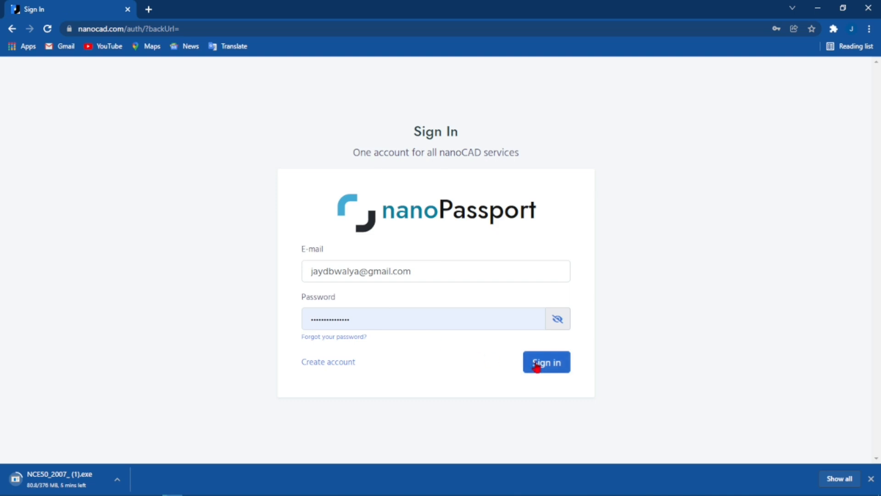
Sign in and copy the nanoCAD 5.0 license serial number from Recent licenses.
{"action": "left_click", "coordinate": [545, 362]}
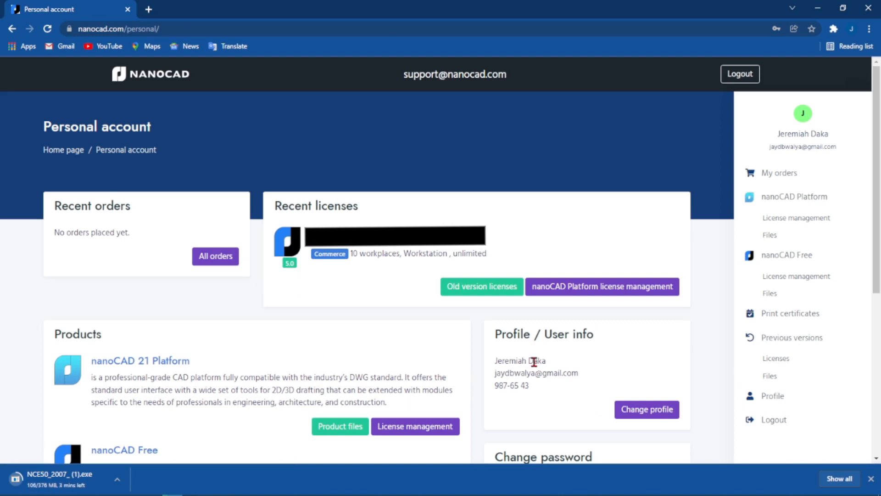
{"action": "mouse_move", "coordinate": [449, 337]}
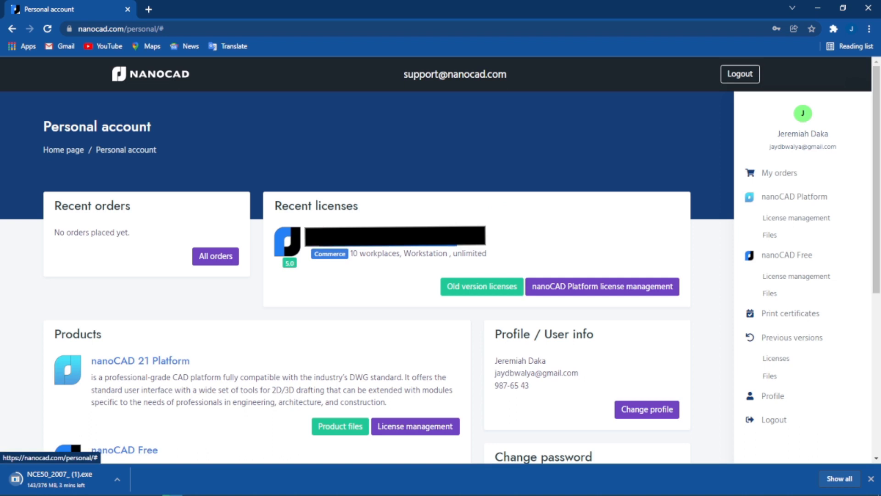
{"action": "right_click", "coordinate": [393, 235]}
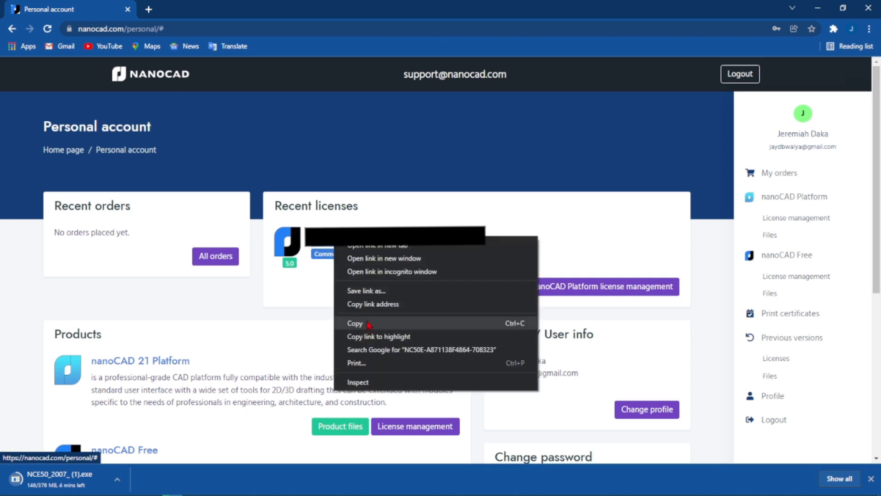
{"action": "left_click", "coordinate": [368, 325]}
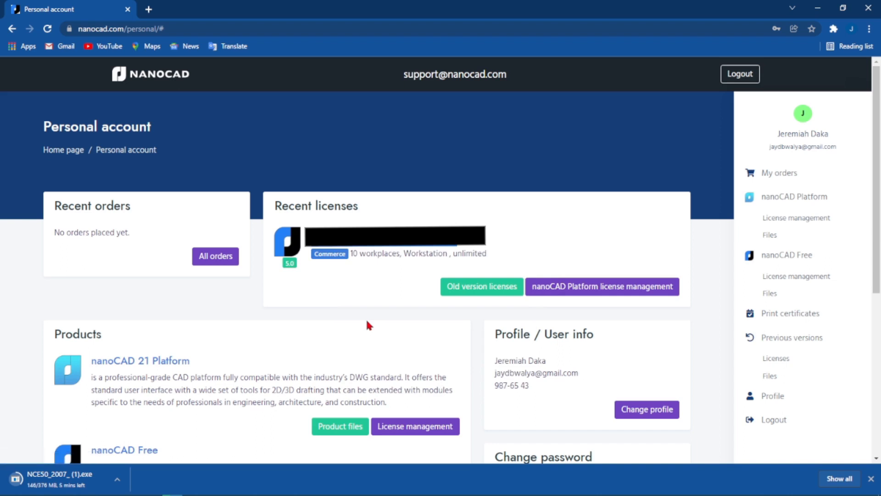
{"action": "mouse_move", "coordinate": [539, 189]}
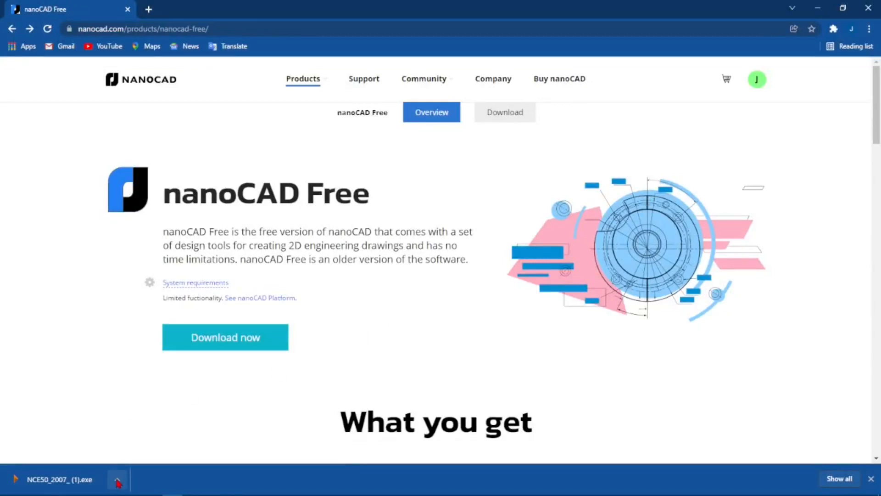
Run the downloaded nanoCAD 5.0 installer and accept the end-user license agreement.
{"action": "left_click", "coordinate": [118, 480]}
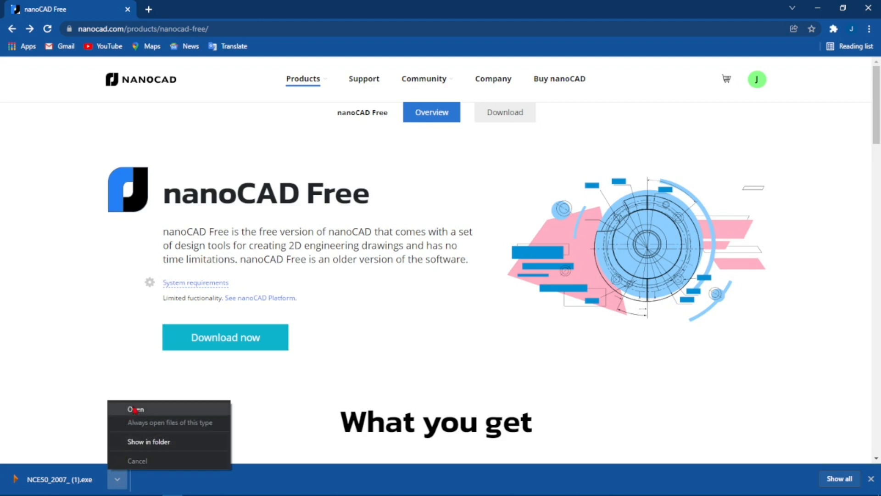
{"action": "left_click", "coordinate": [136, 408]}
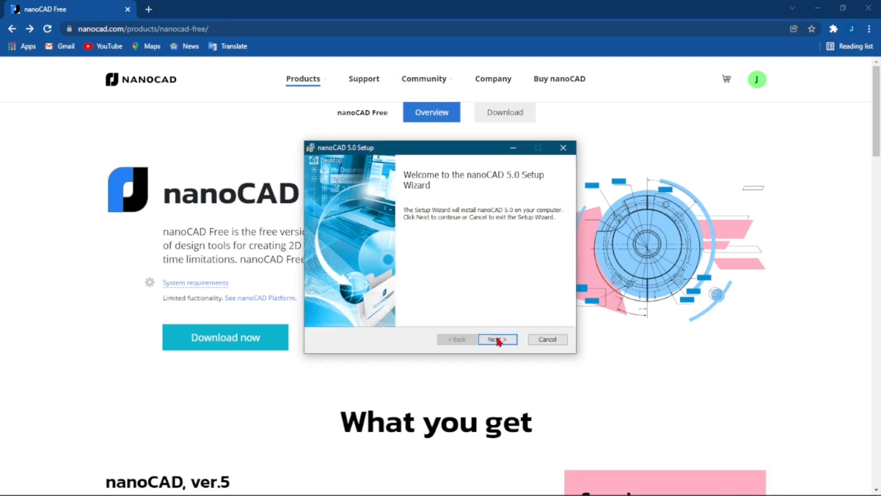
{"action": "left_click", "coordinate": [497, 338]}
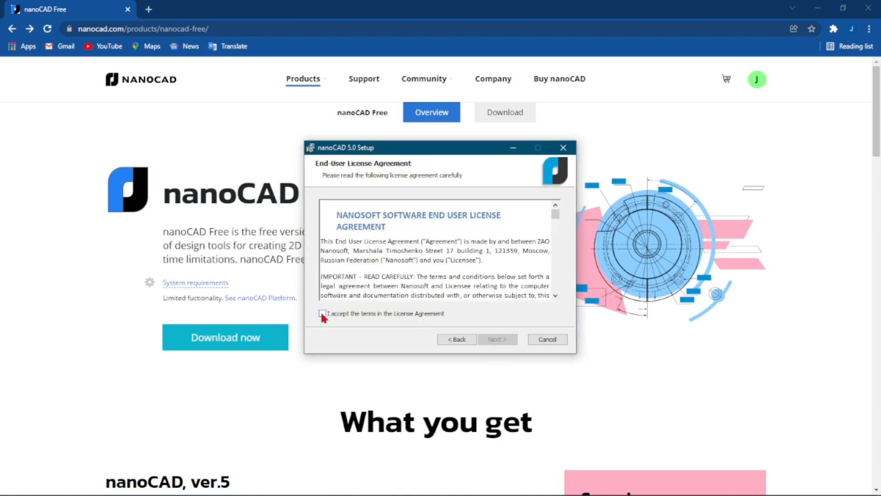
{"action": "left_click", "coordinate": [497, 339]}
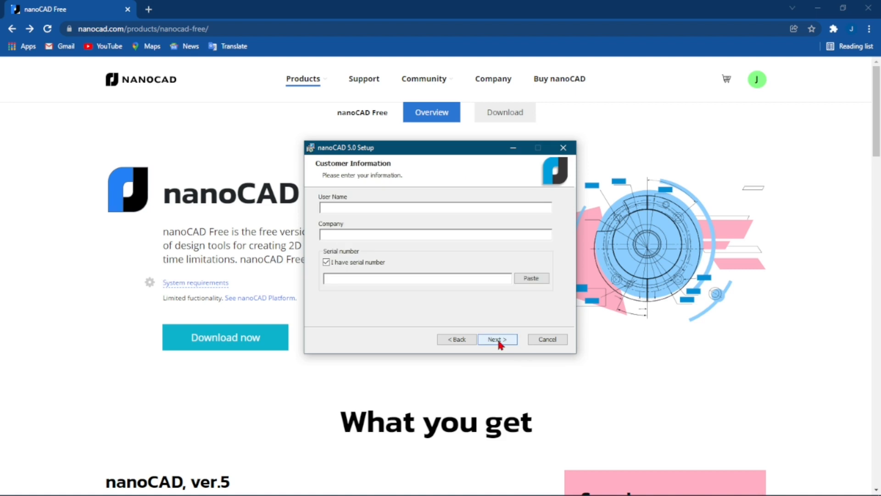
{"action": "left_click", "coordinate": [434, 207]}
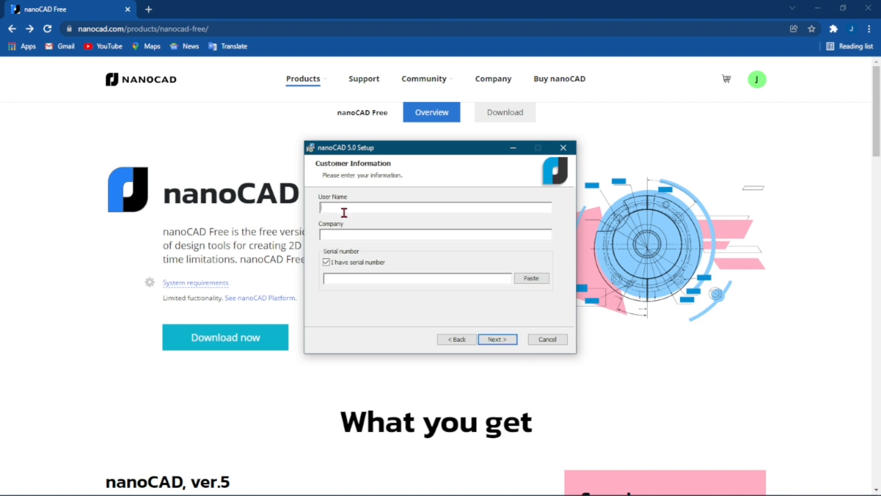
Enter user name and serial, keep the default folder and .dwg/.dwt associations, and install.
{"action": "type", "text": "jaydw"}
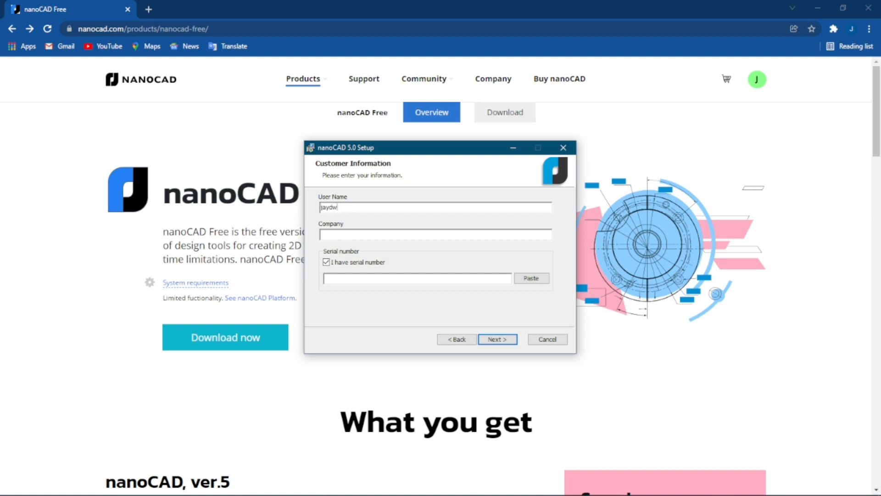
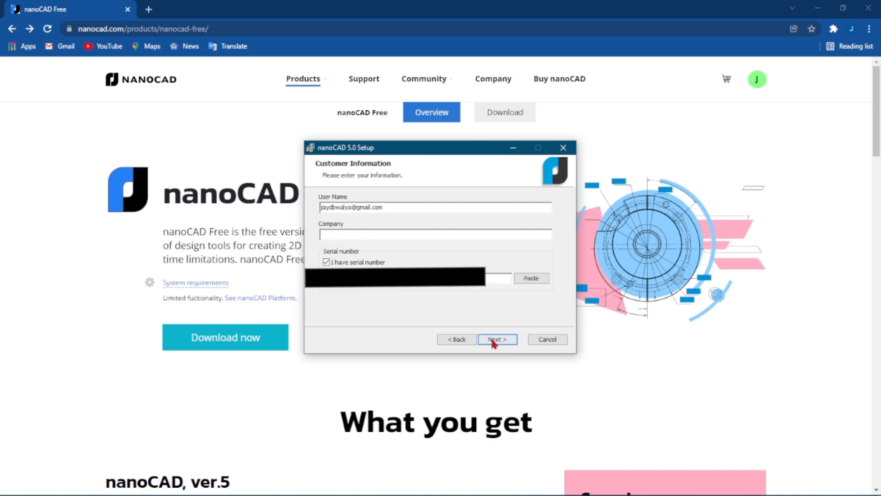
{"action": "left_click", "coordinate": [496, 338]}
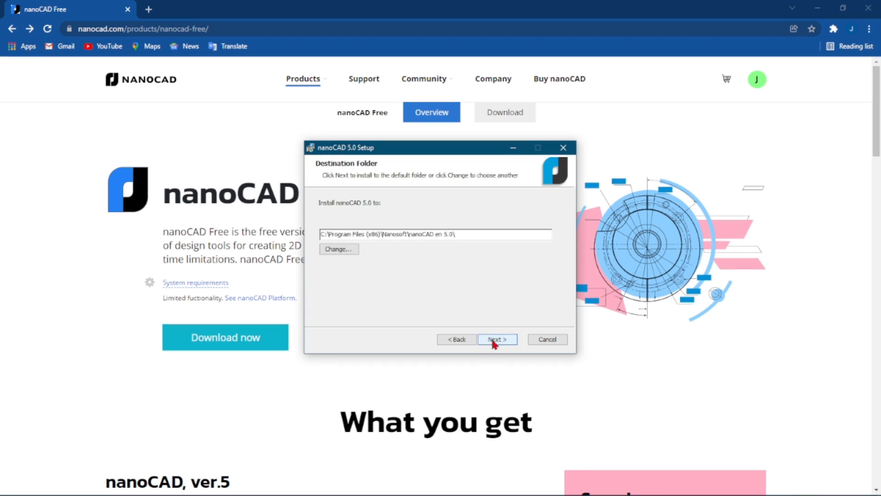
{"action": "left_click", "coordinate": [497, 338]}
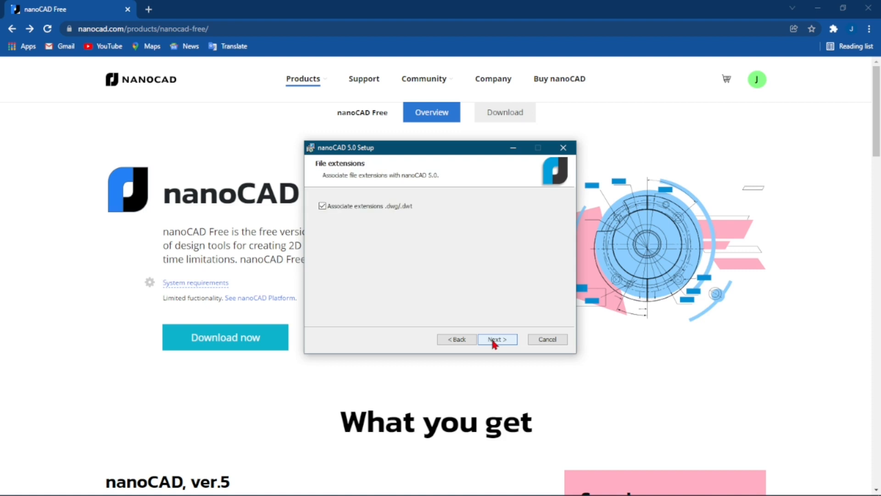
{"action": "left_click", "coordinate": [497, 339]}
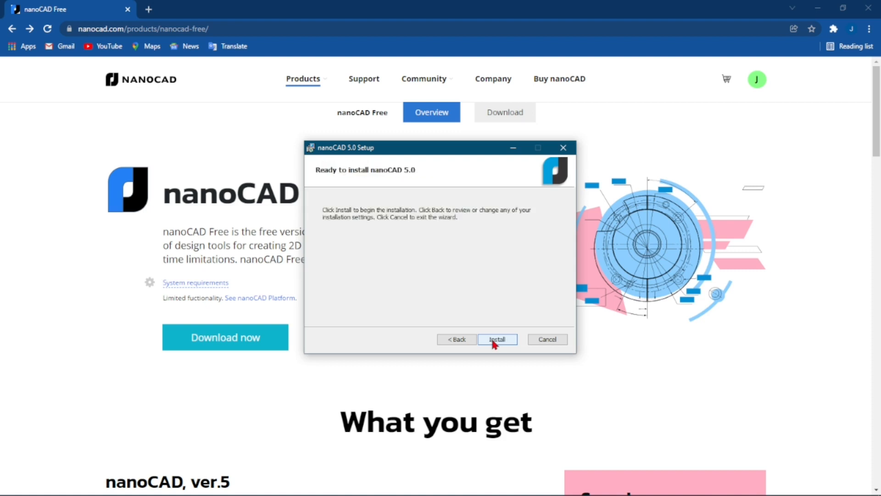
{"action": "left_click", "coordinate": [497, 338]}
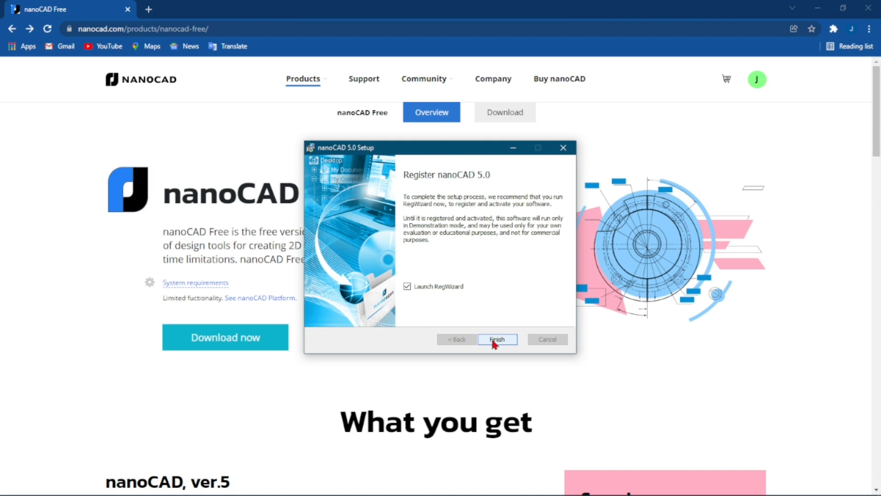
{"action": "left_click", "coordinate": [496, 338]}
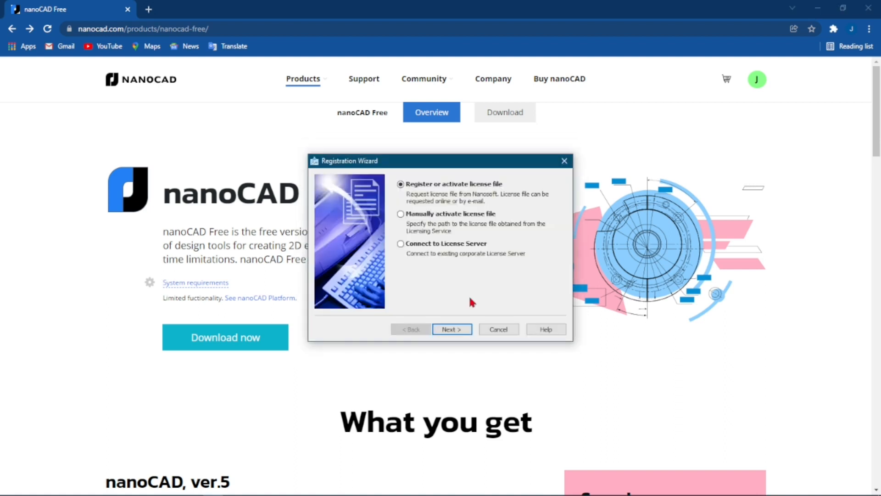
{"action": "mouse_move", "coordinate": [450, 267]}
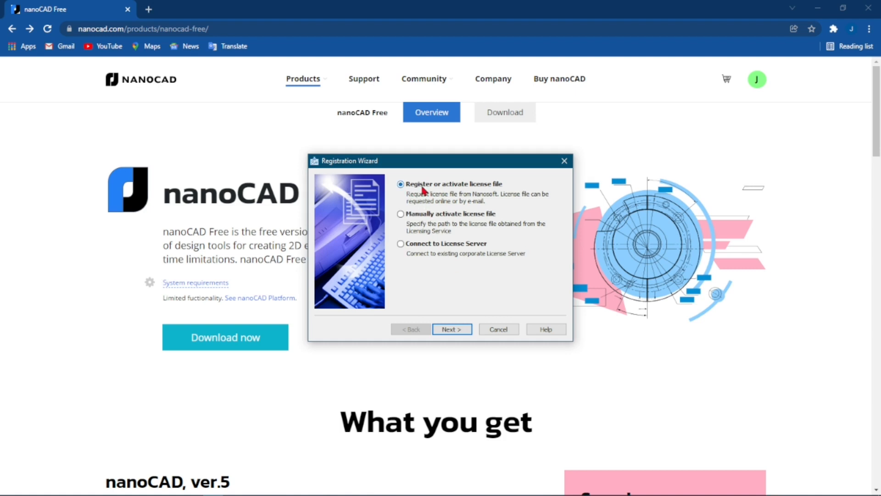
{"action": "mouse_move", "coordinate": [469, 313]}
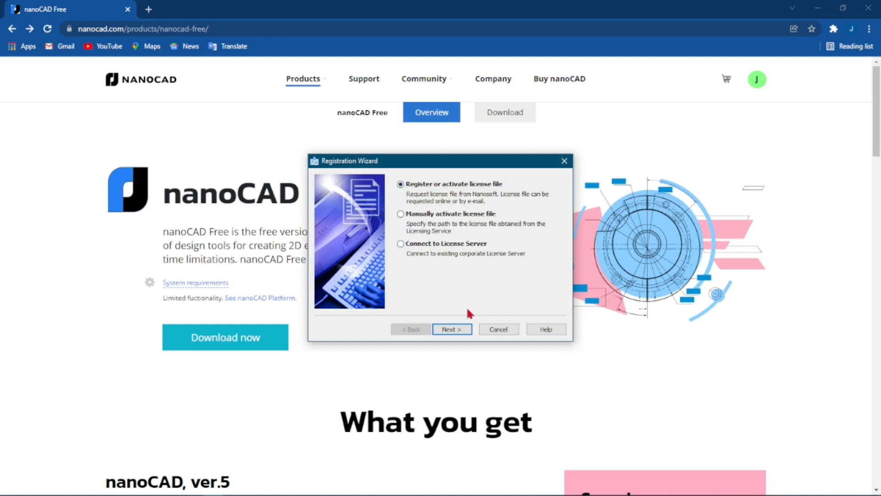
{"action": "left_click", "coordinate": [451, 329]}
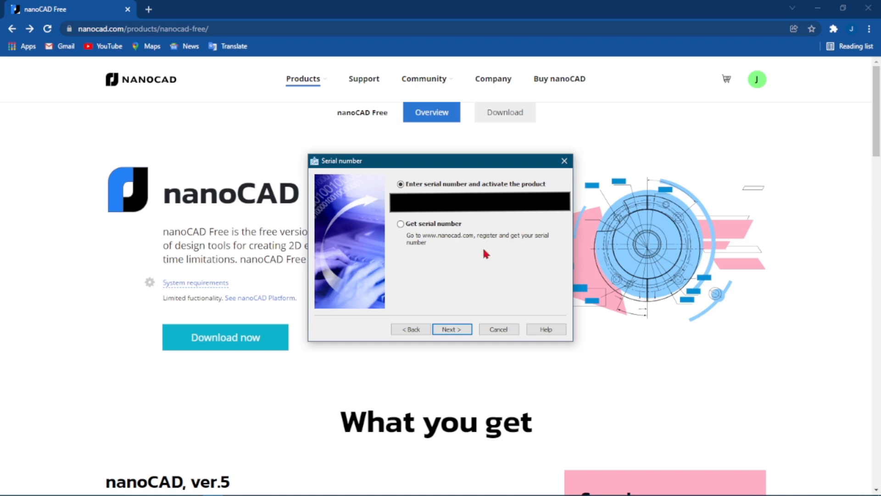
{"action": "mouse_move", "coordinate": [452, 329]}
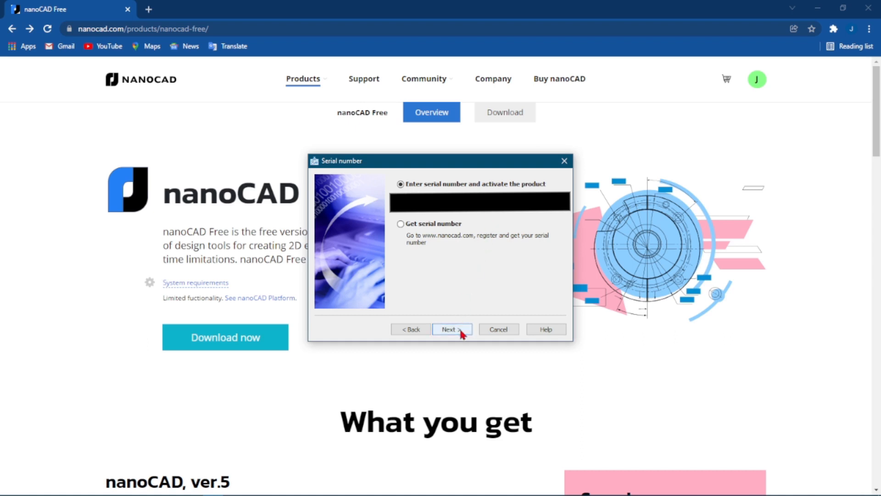
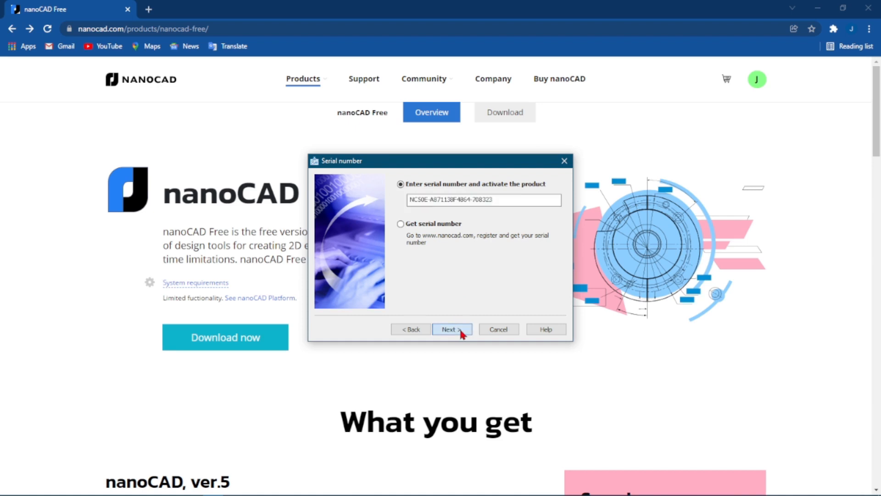
{"action": "left_click", "coordinate": [452, 329]}
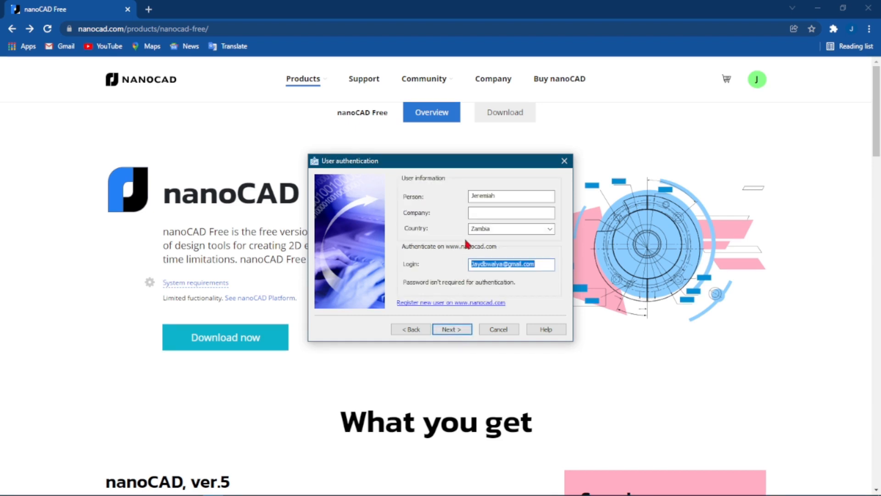
{"action": "mouse_move", "coordinate": [466, 304]}
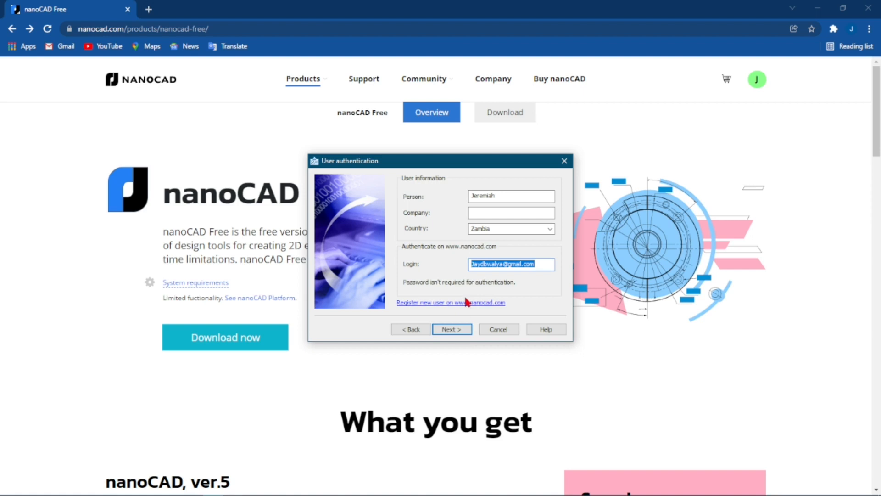
{"action": "mouse_move", "coordinate": [468, 206]}
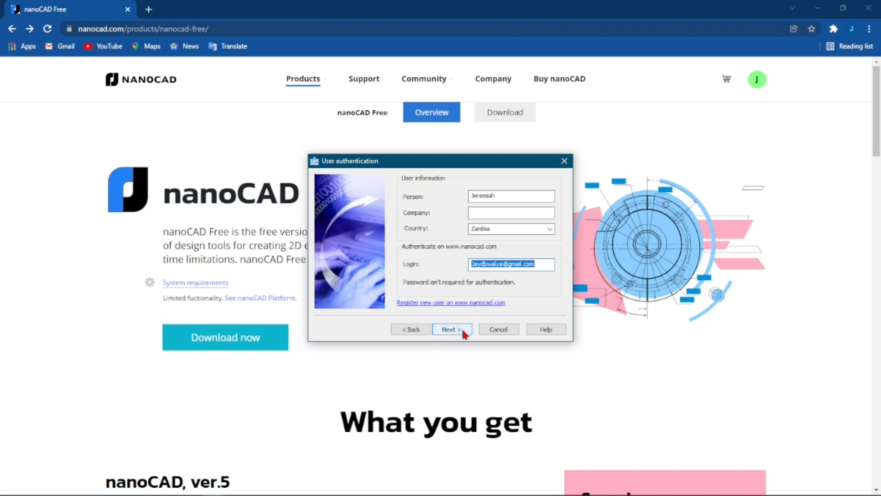
Confirm the registration data, tie the licence to this computer, request it online, and finish.
{"action": "left_click", "coordinate": [450, 329]}
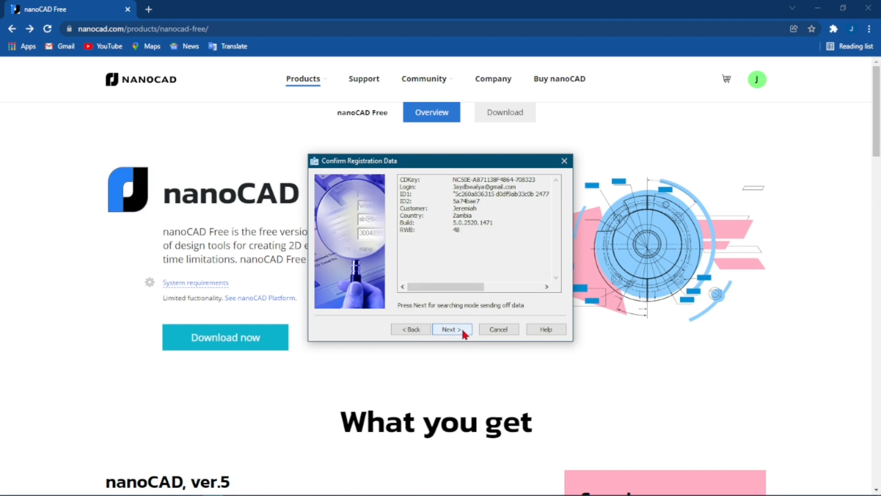
{"action": "left_click", "coordinate": [451, 328]}
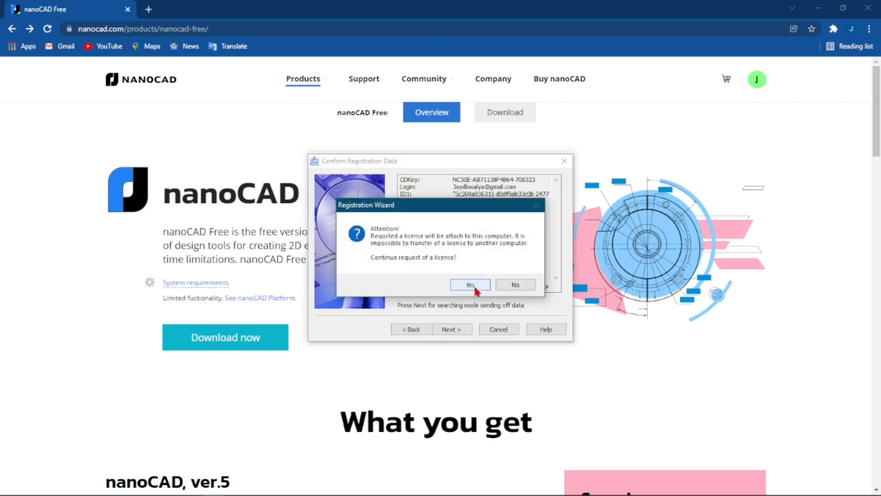
{"action": "left_click", "coordinate": [469, 284]}
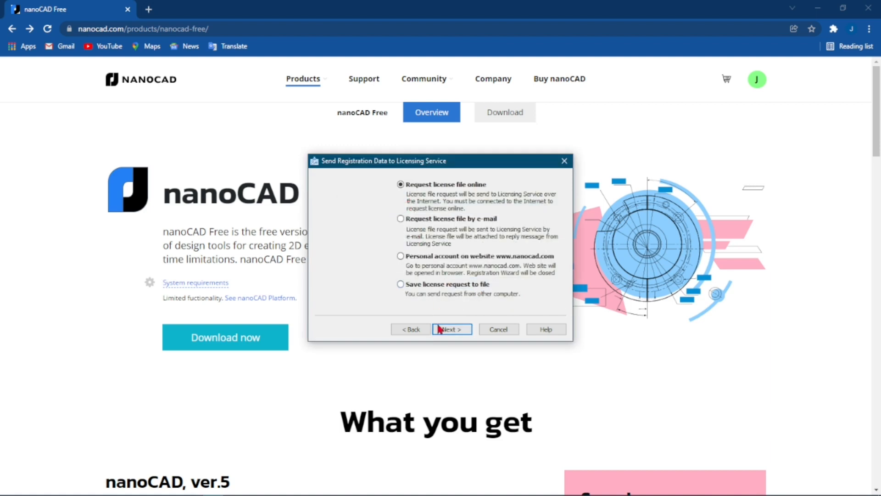
{"action": "left_click", "coordinate": [450, 329]}
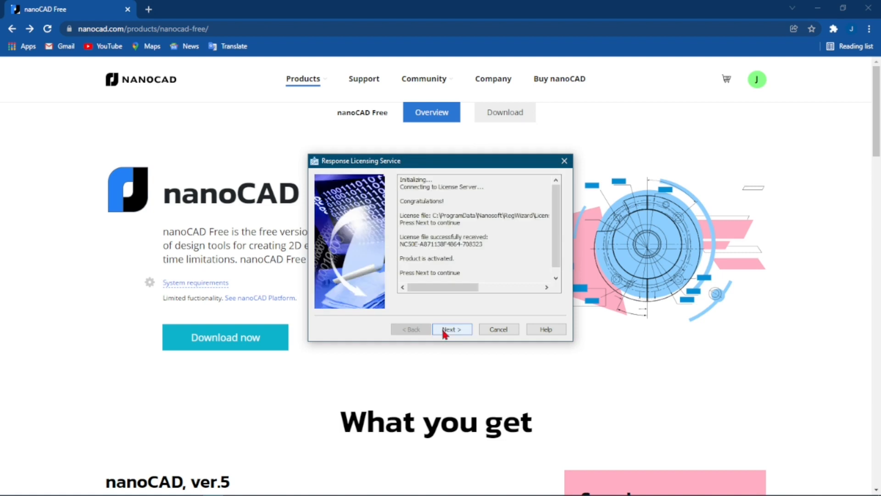
{"action": "left_click", "coordinate": [451, 328]}
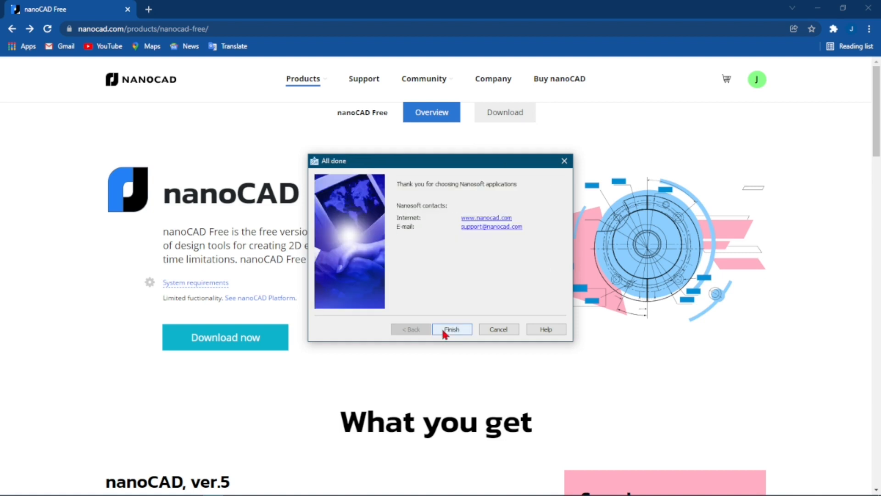
{"action": "left_click", "coordinate": [451, 329]}
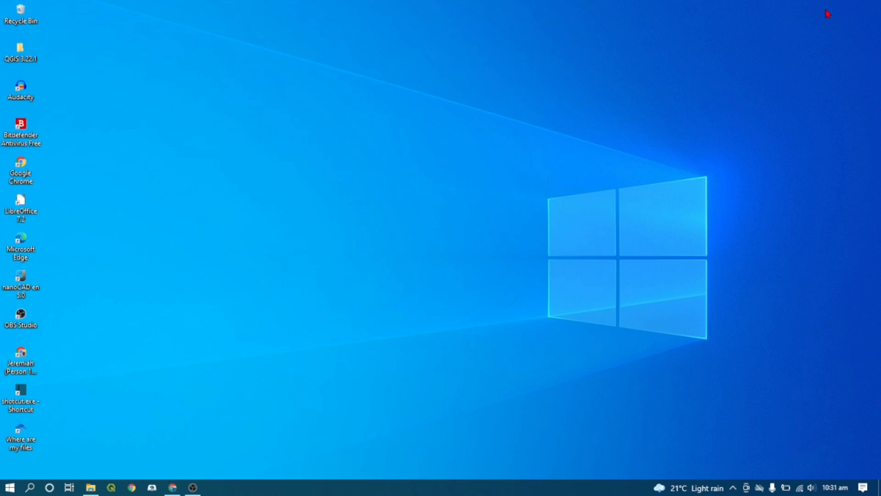
{"action": "mouse_move", "coordinate": [227, 118]}
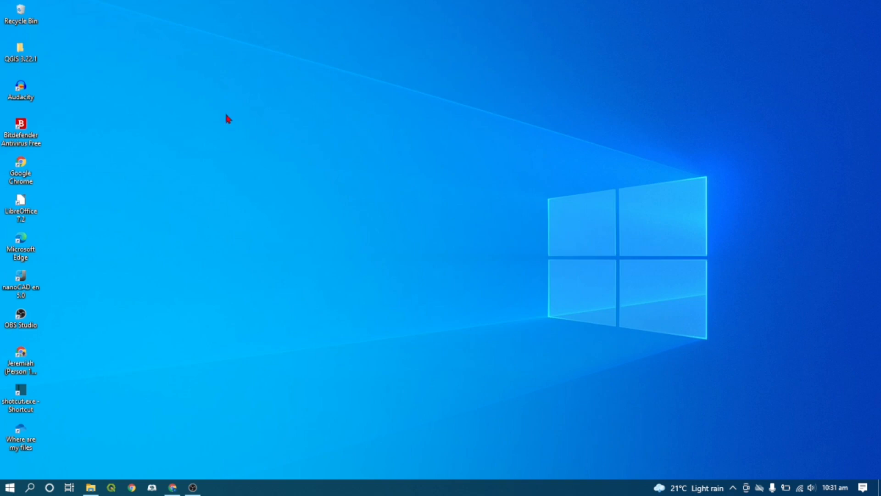
Close Google Chrome and launch nanoCAD 5.0.
{"action": "left_click", "coordinate": [21, 284]}
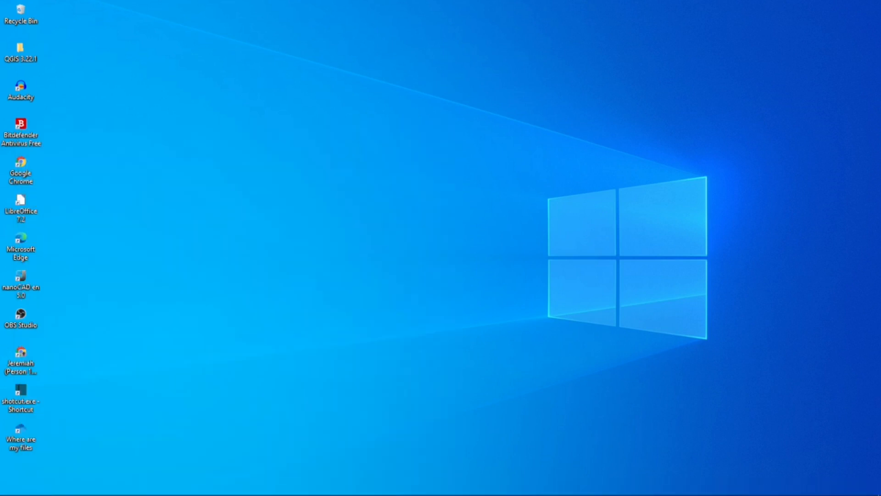
{"action": "left_click", "coordinate": [8, 486]}
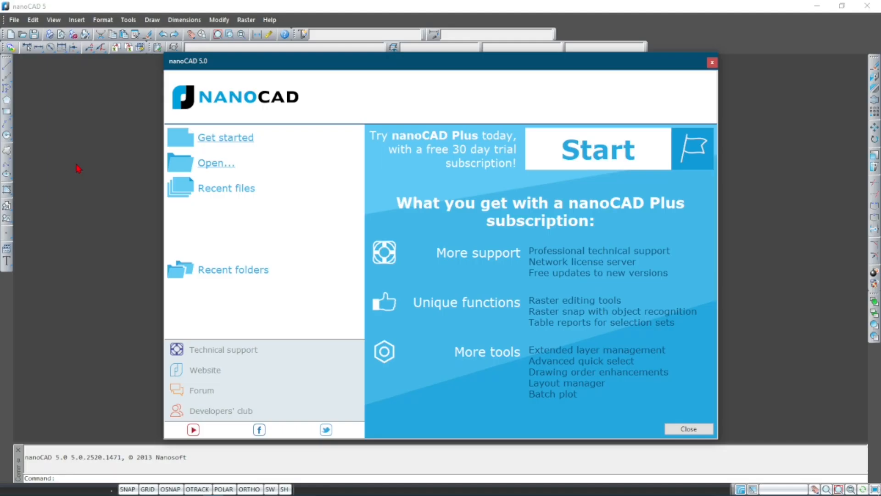
{"action": "mouse_move", "coordinate": [240, 83]}
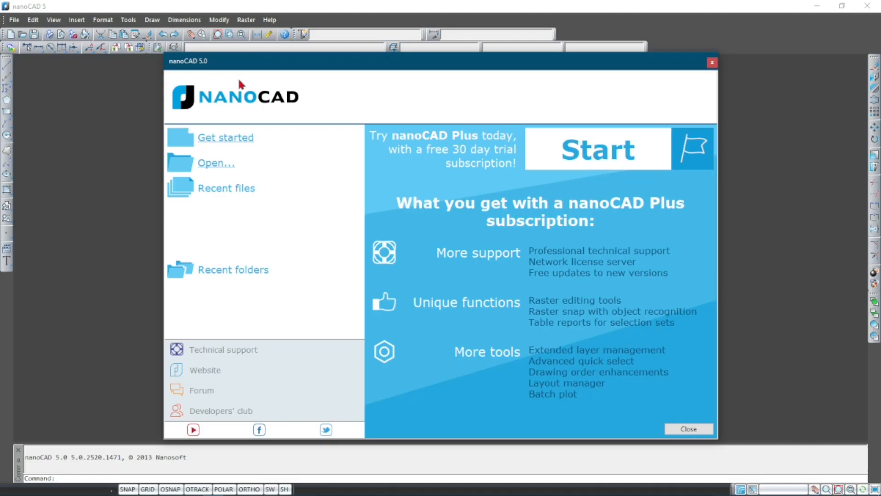
{"action": "mouse_move", "coordinate": [241, 90]}
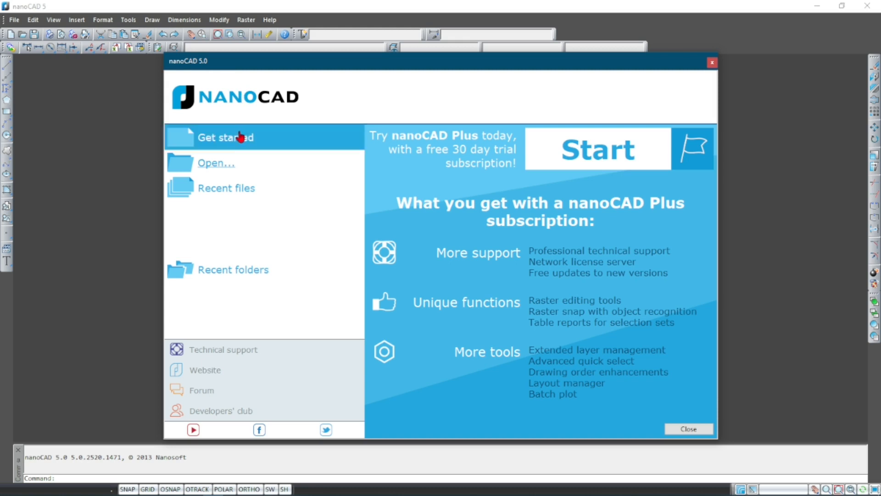
{"action": "mouse_move", "coordinate": [243, 168]}
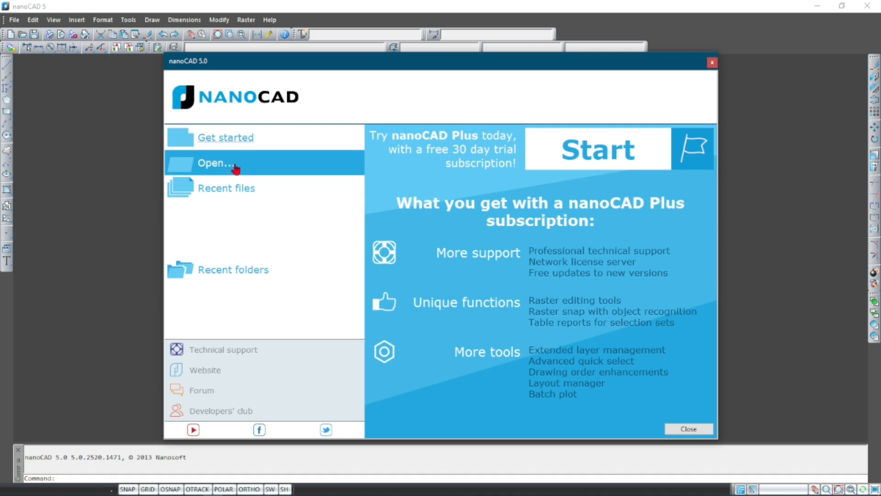
{"action": "mouse_move", "coordinate": [243, 195]}
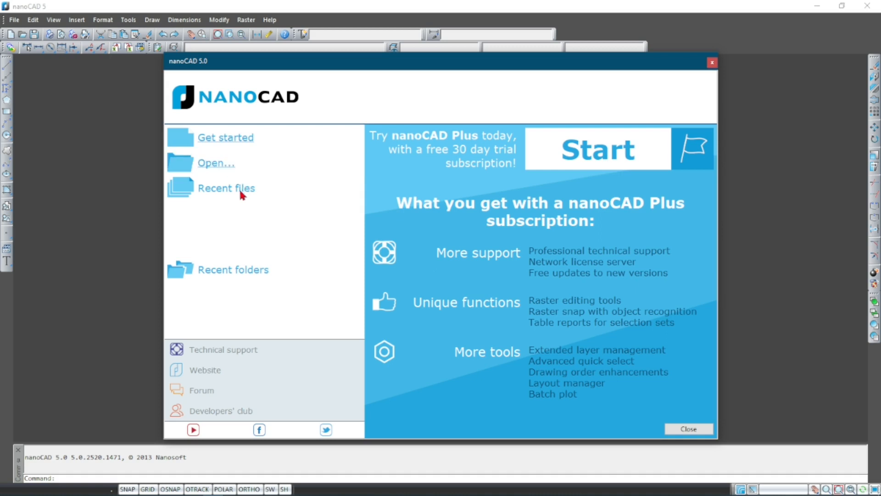
{"action": "mouse_move", "coordinate": [224, 241]}
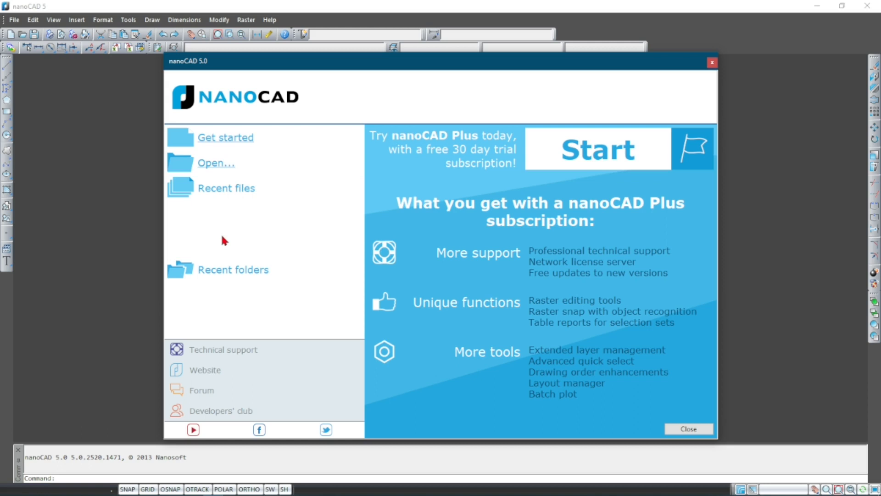
{"action": "mouse_move", "coordinate": [227, 265]}
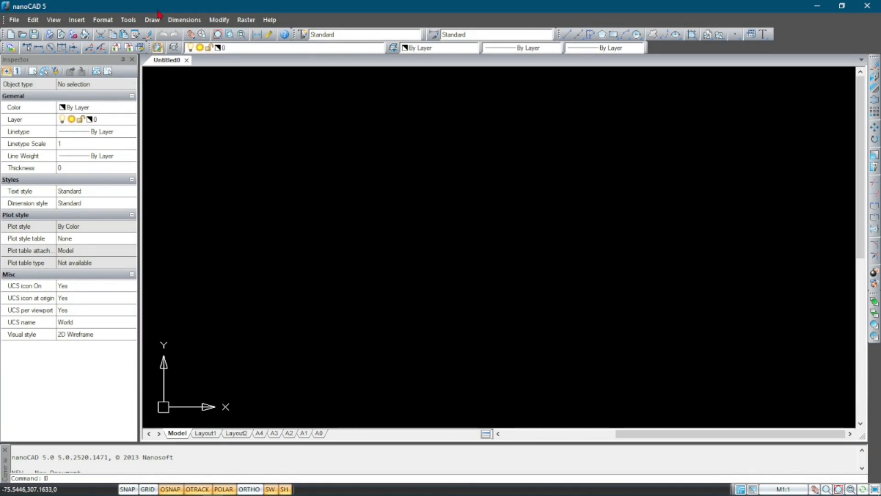
{"action": "left_click", "coordinate": [13, 20]}
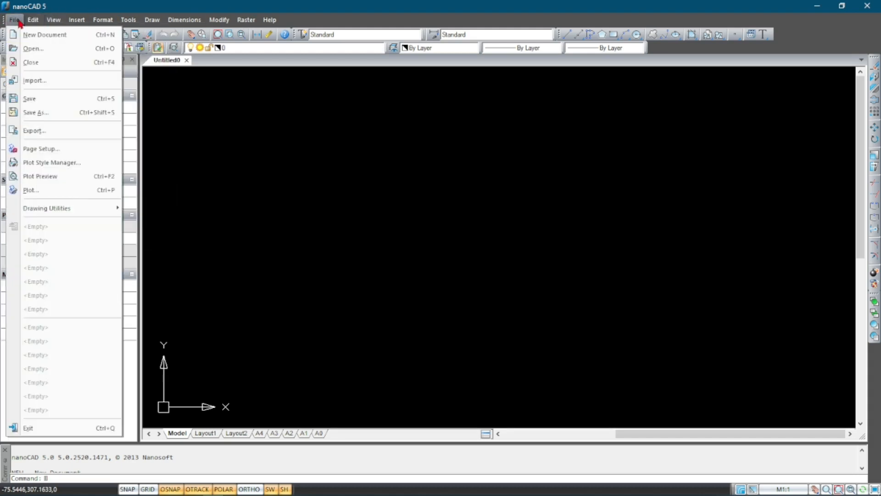
{"action": "left_click", "coordinate": [246, 19]}
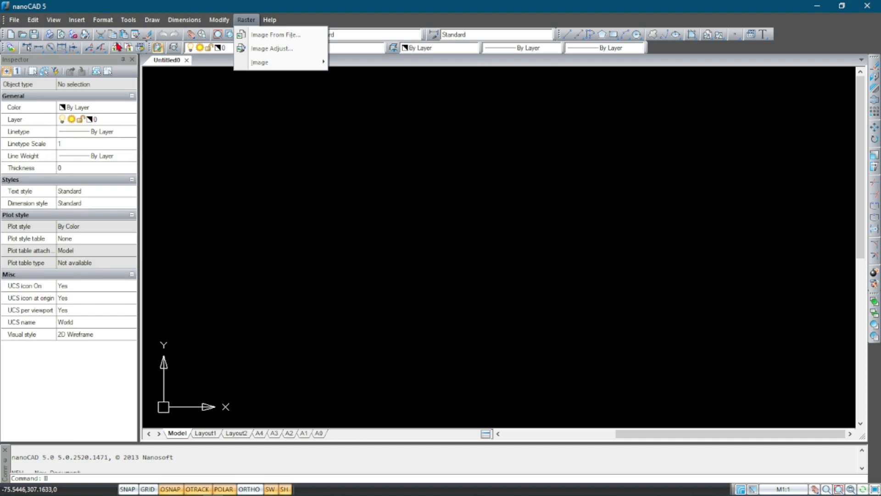
{"action": "left_click", "coordinate": [152, 20]}
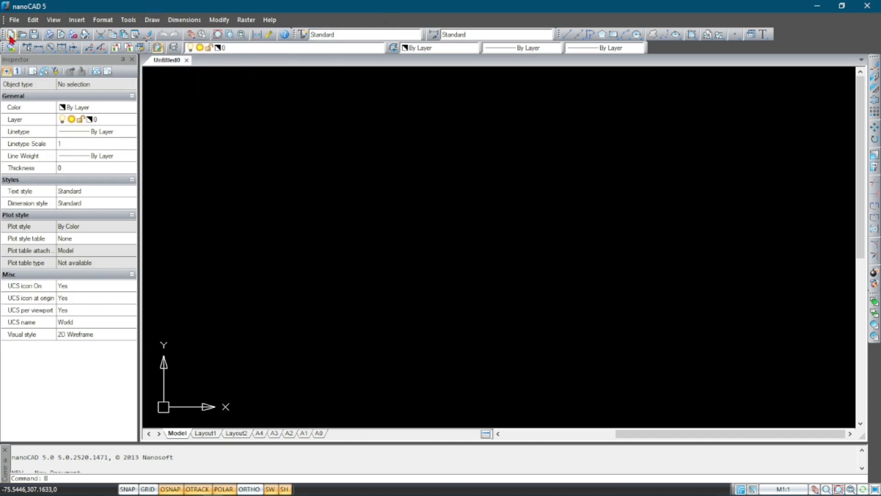
{"action": "mouse_move", "coordinate": [544, 39]}
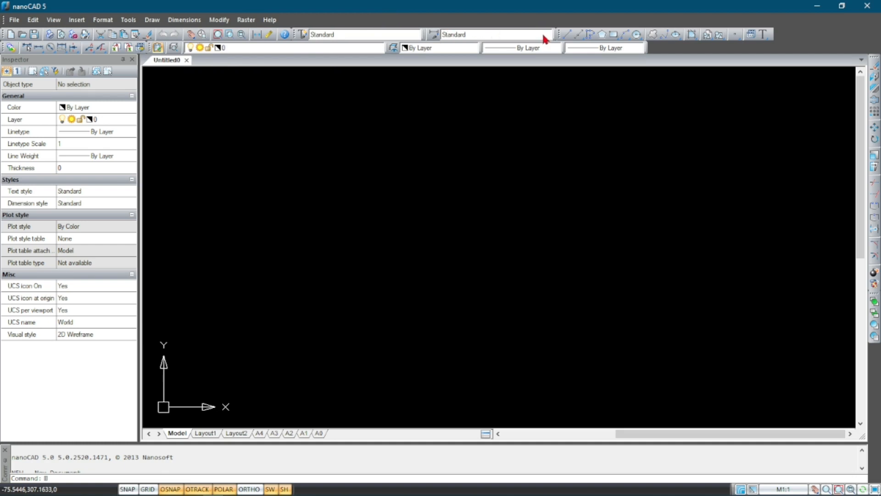
{"action": "mouse_move", "coordinate": [557, 35]}
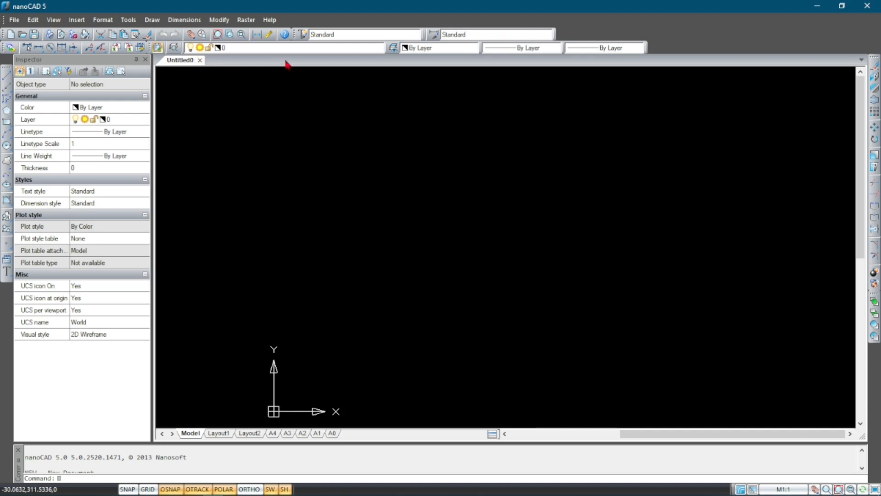
{"action": "mouse_move", "coordinate": [264, 60]}
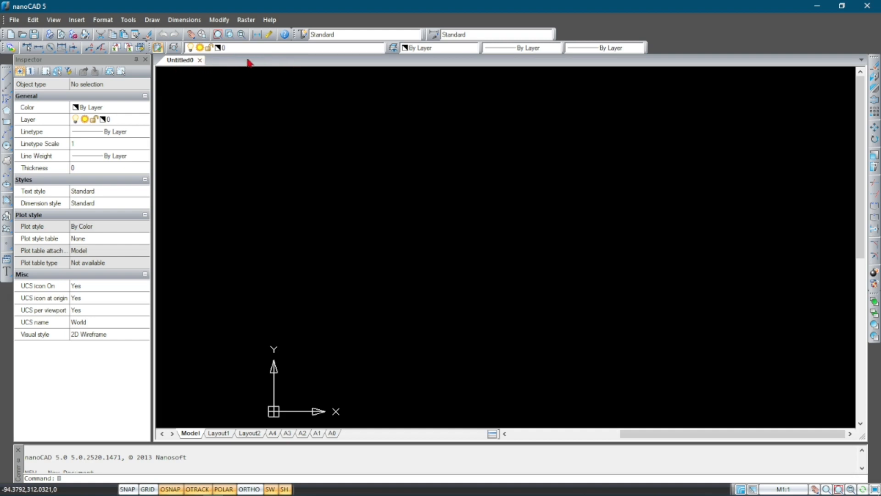
{"action": "mouse_move", "coordinate": [160, 188]}
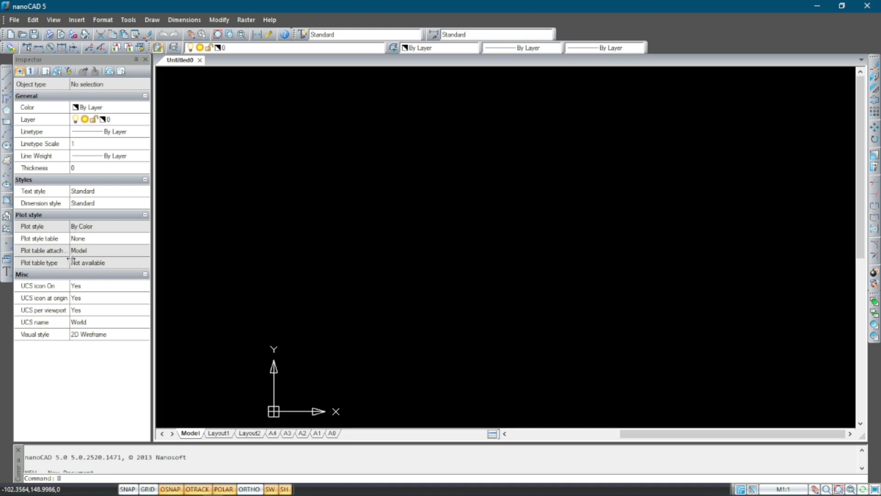
{"action": "mouse_move", "coordinate": [167, 79]}
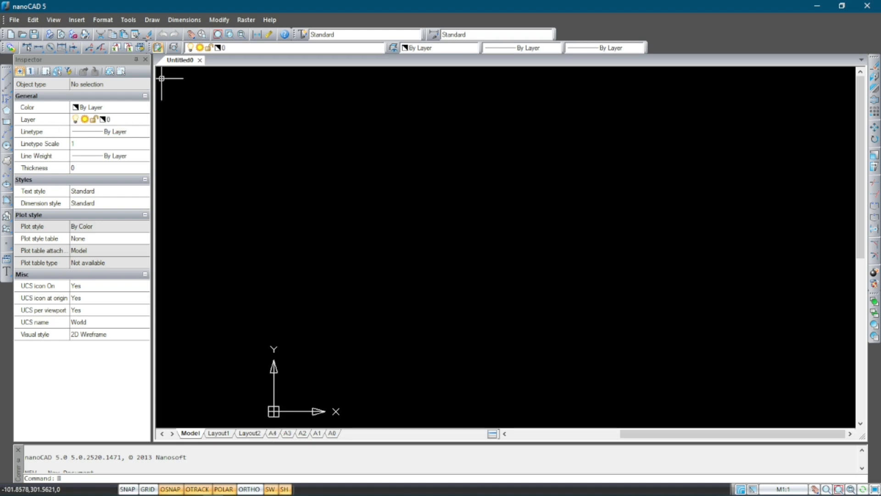
{"action": "mouse_move", "coordinate": [665, 222]}
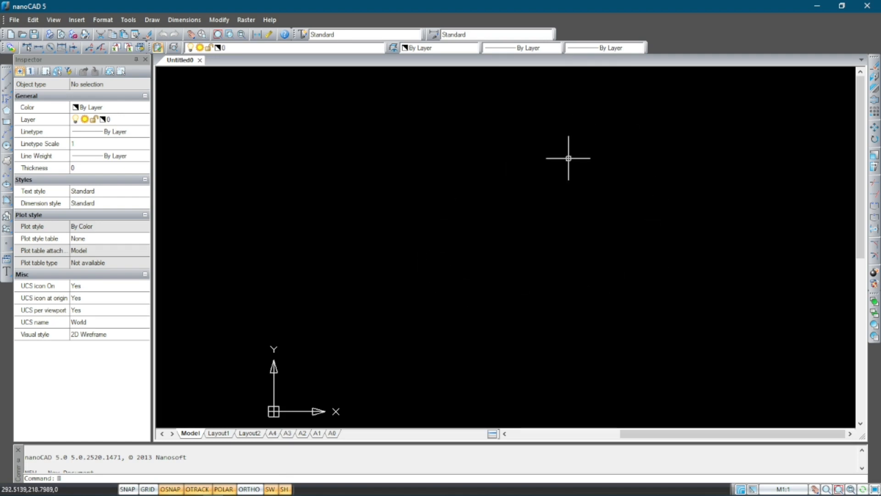
{"action": "mouse_move", "coordinate": [204, 379]}
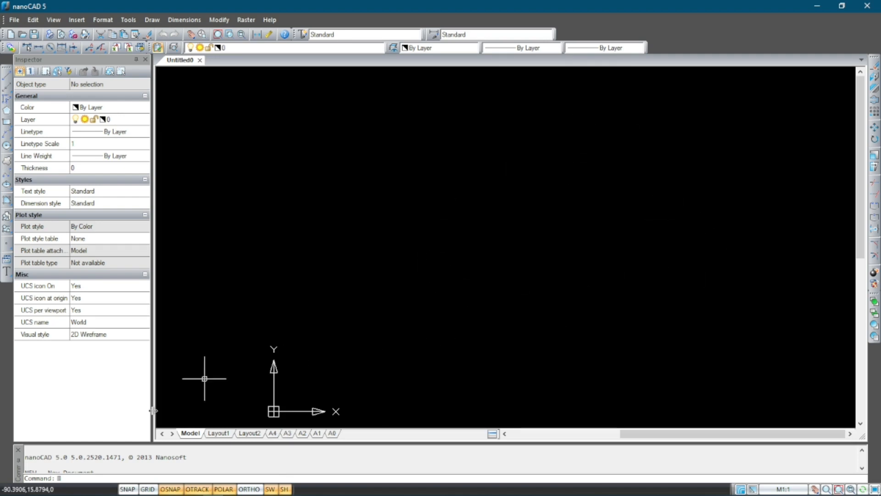
{"action": "mouse_move", "coordinate": [212, 461]}
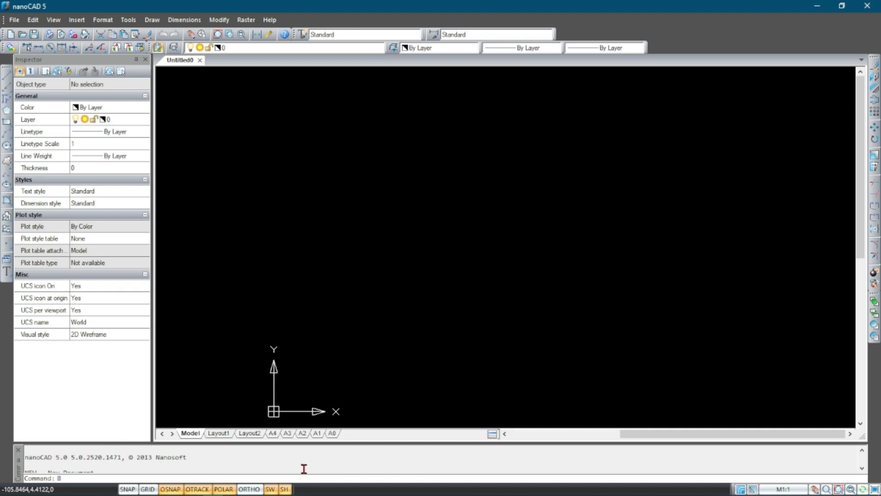
{"action": "mouse_move", "coordinate": [147, 450]}
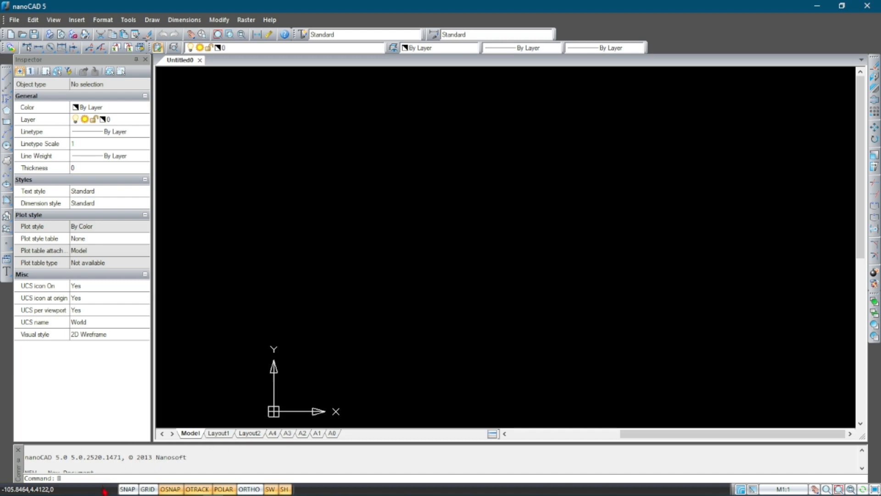
{"action": "mouse_move", "coordinate": [448, 479]}
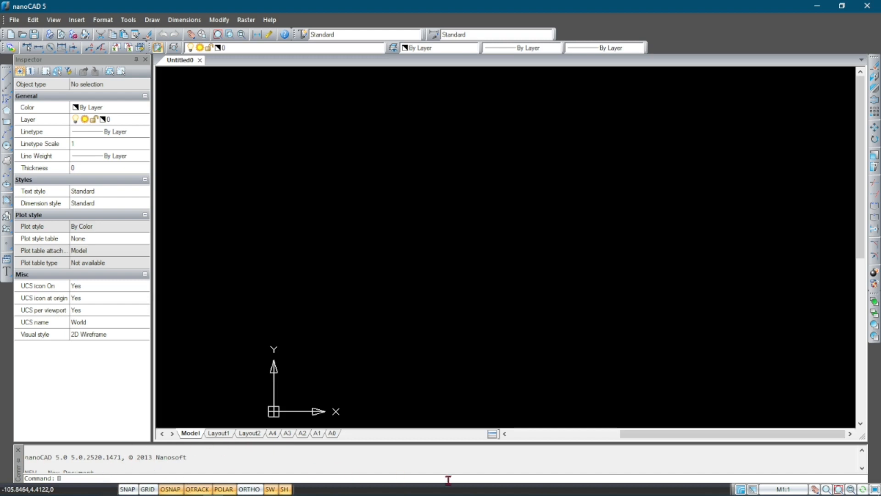
{"action": "mouse_move", "coordinate": [837, 482]}
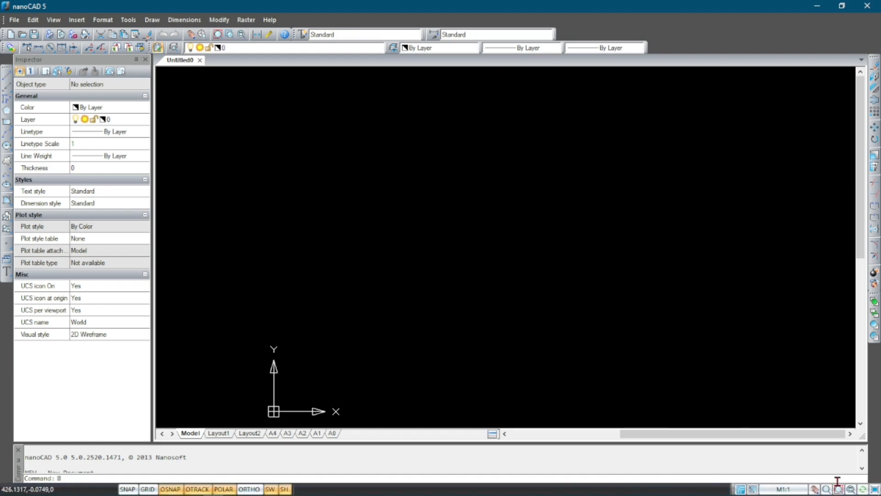